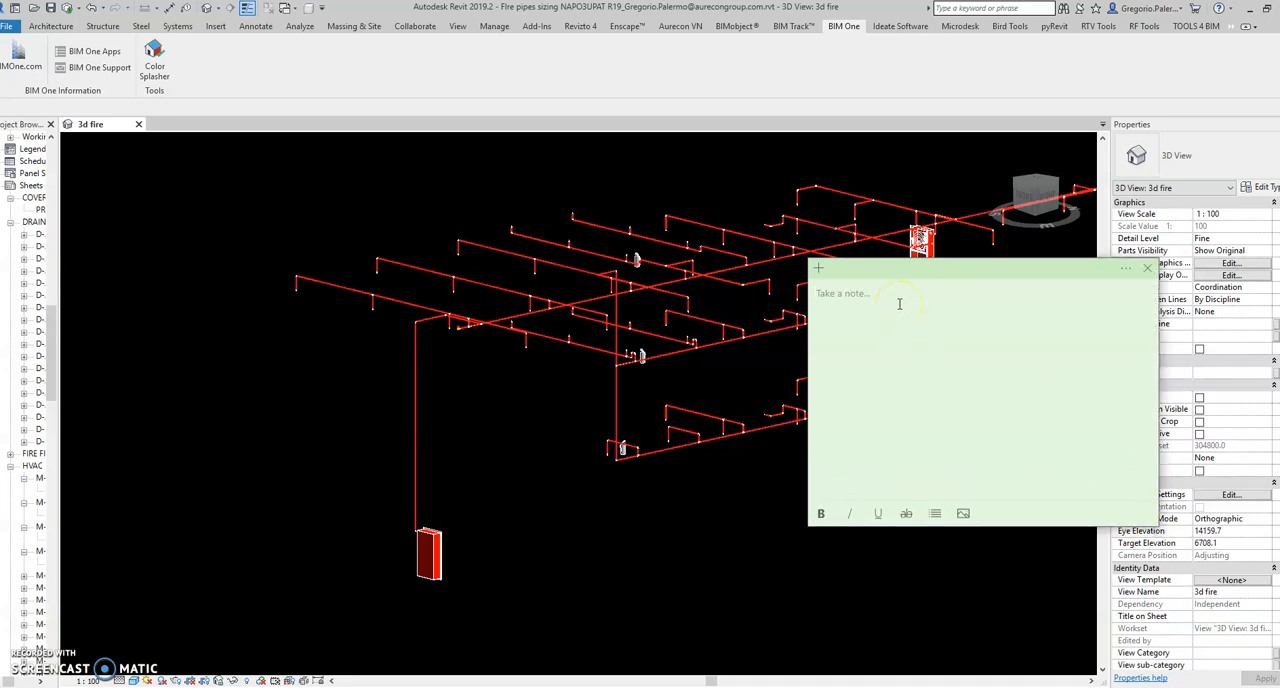
- Type 'Automatic pipe sizing using dynamo' into a sticky note over the 3D fire view
type("Automatic pipe sizing using dyn")
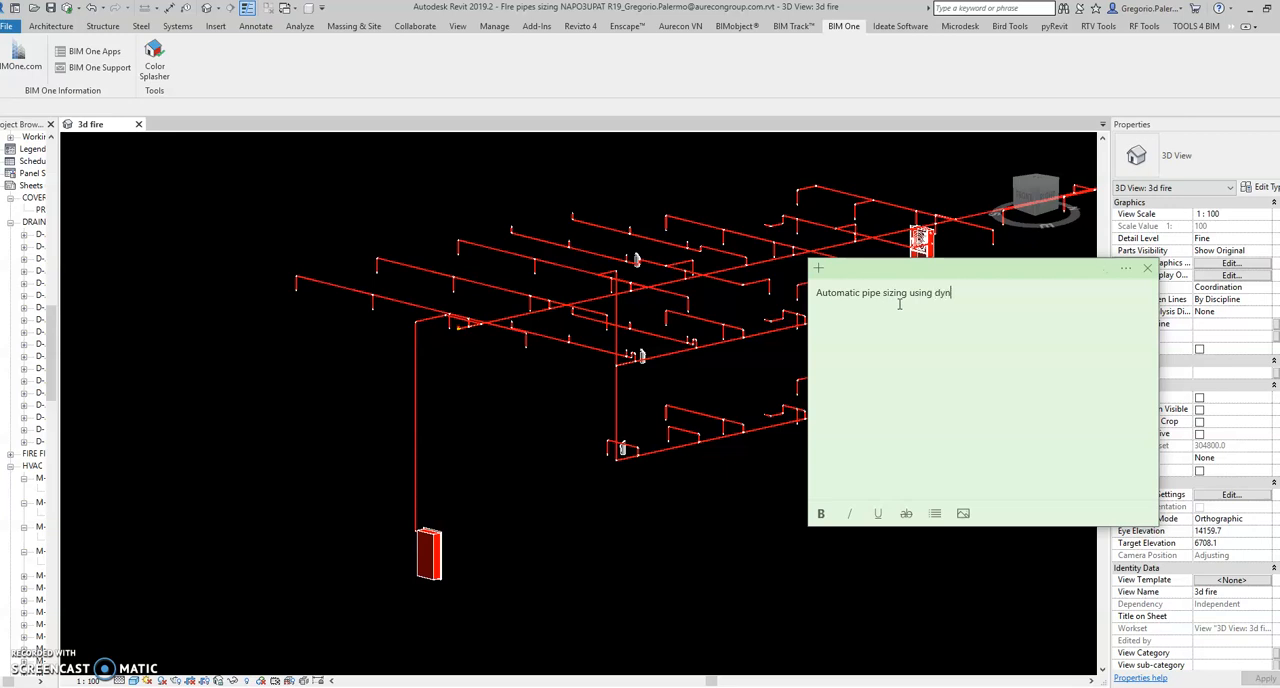
type("amo.")
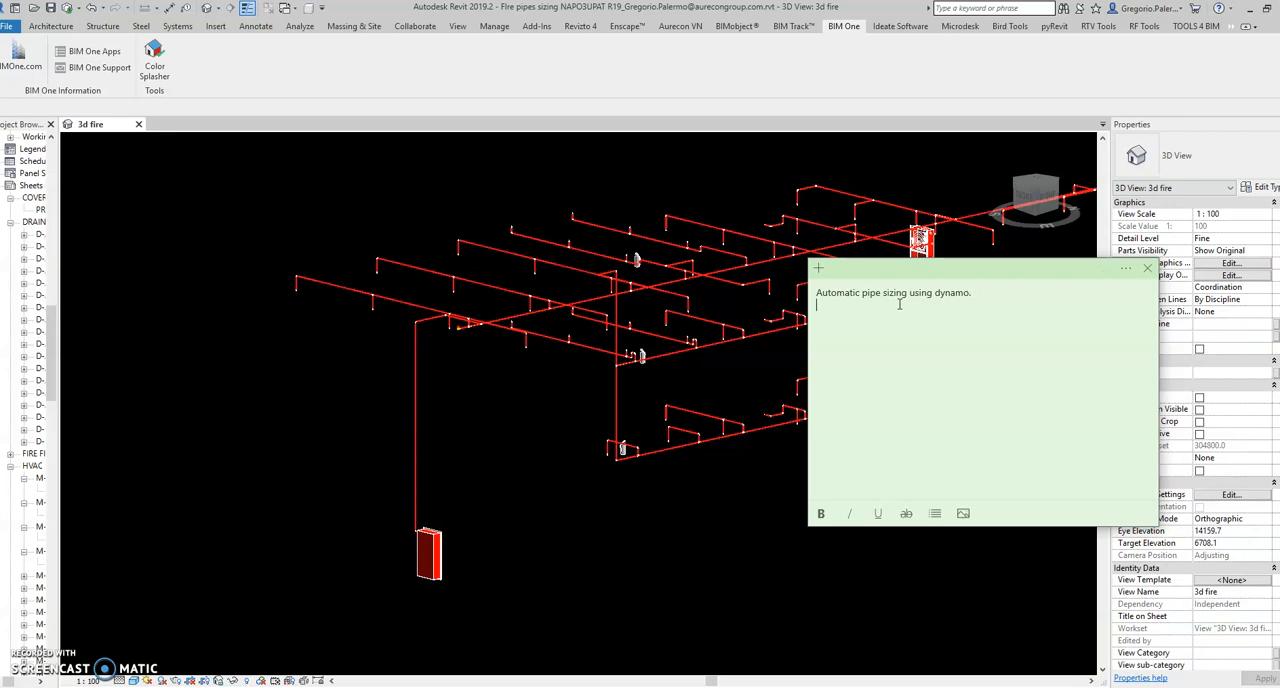
type("A")
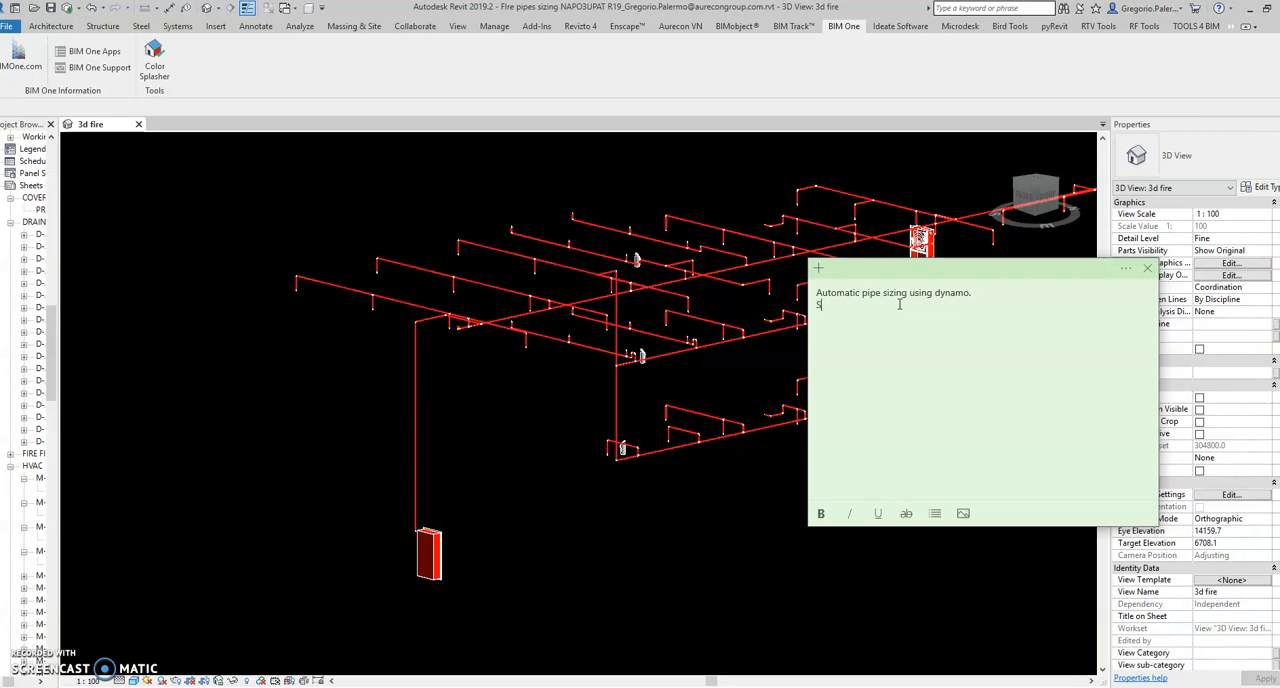
type("etup")
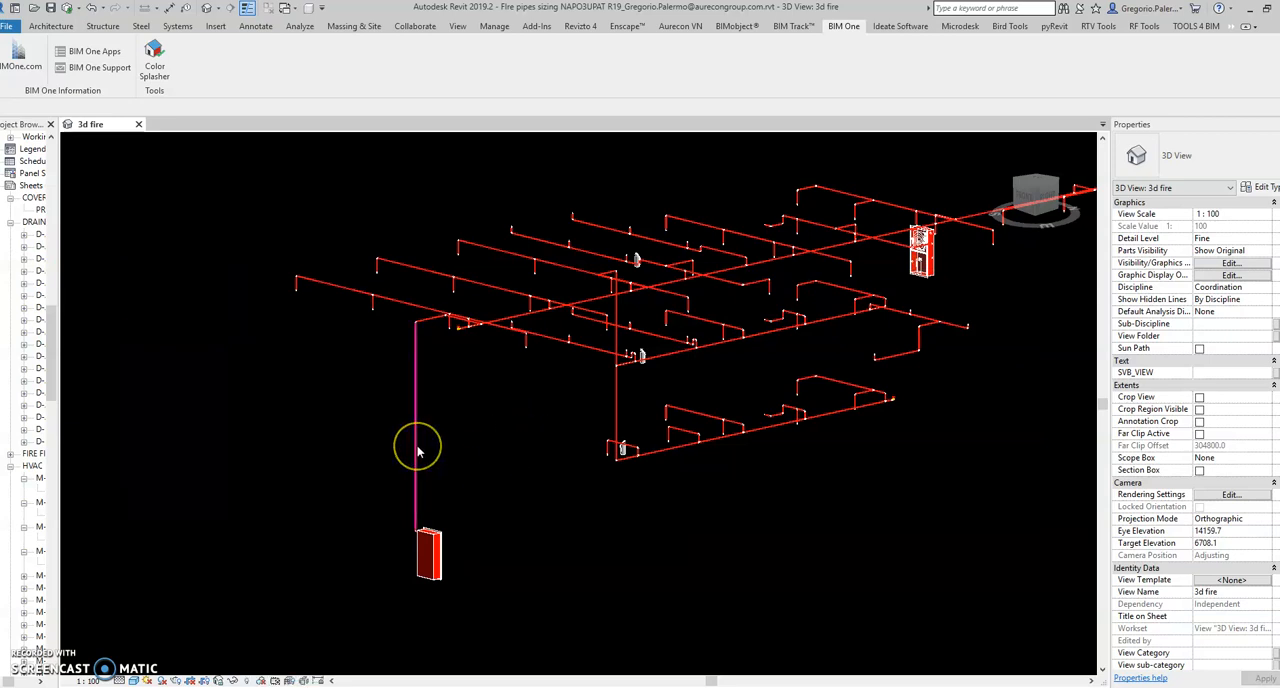
mouse_move(420, 443)
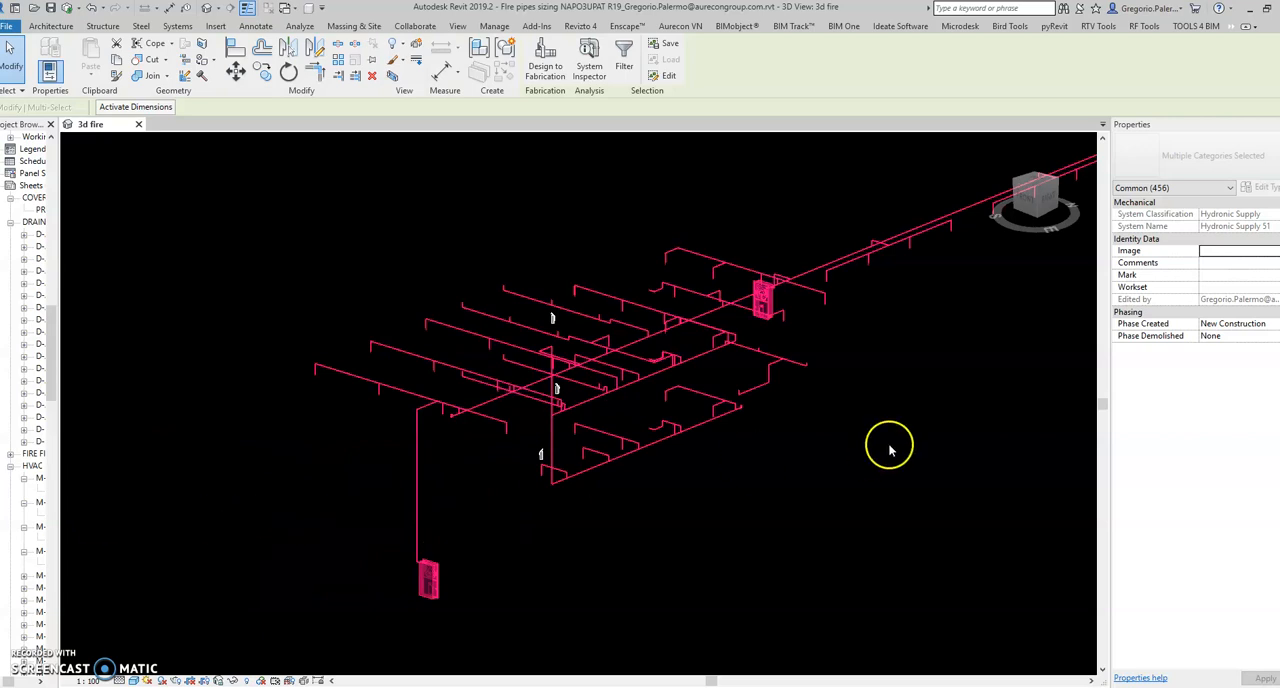
left_click_drag(890, 445, 683, 483)
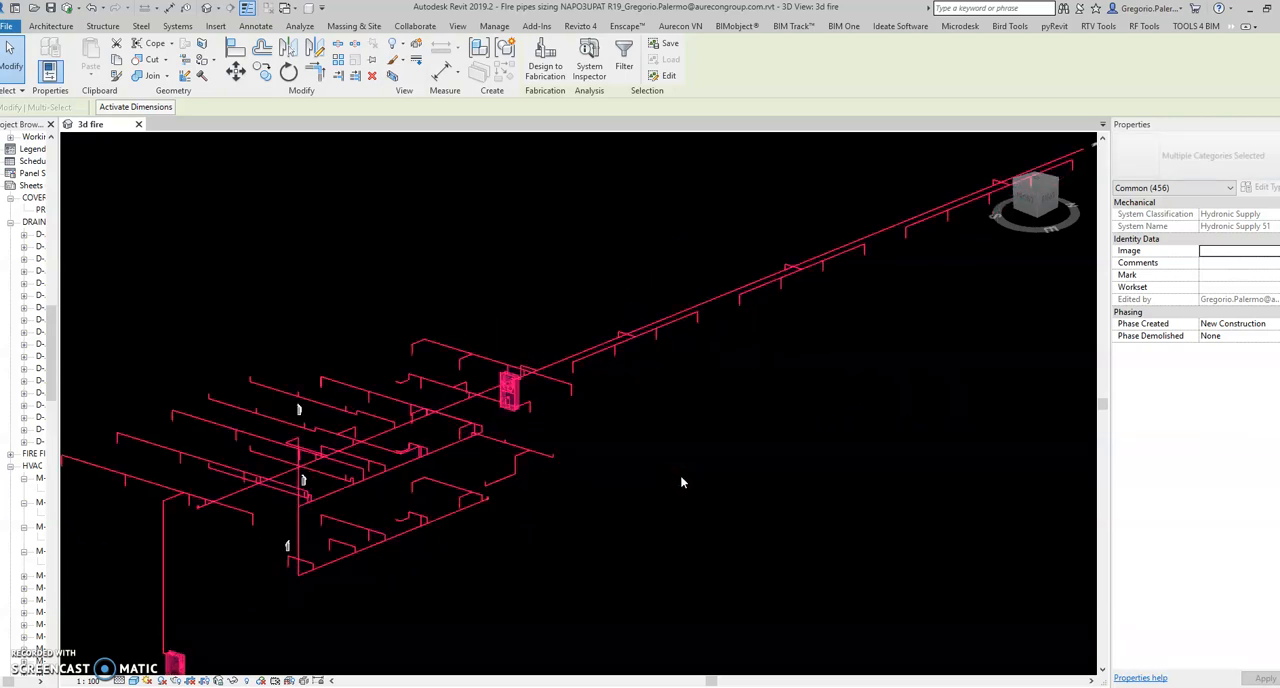
mouse_move(663, 501)
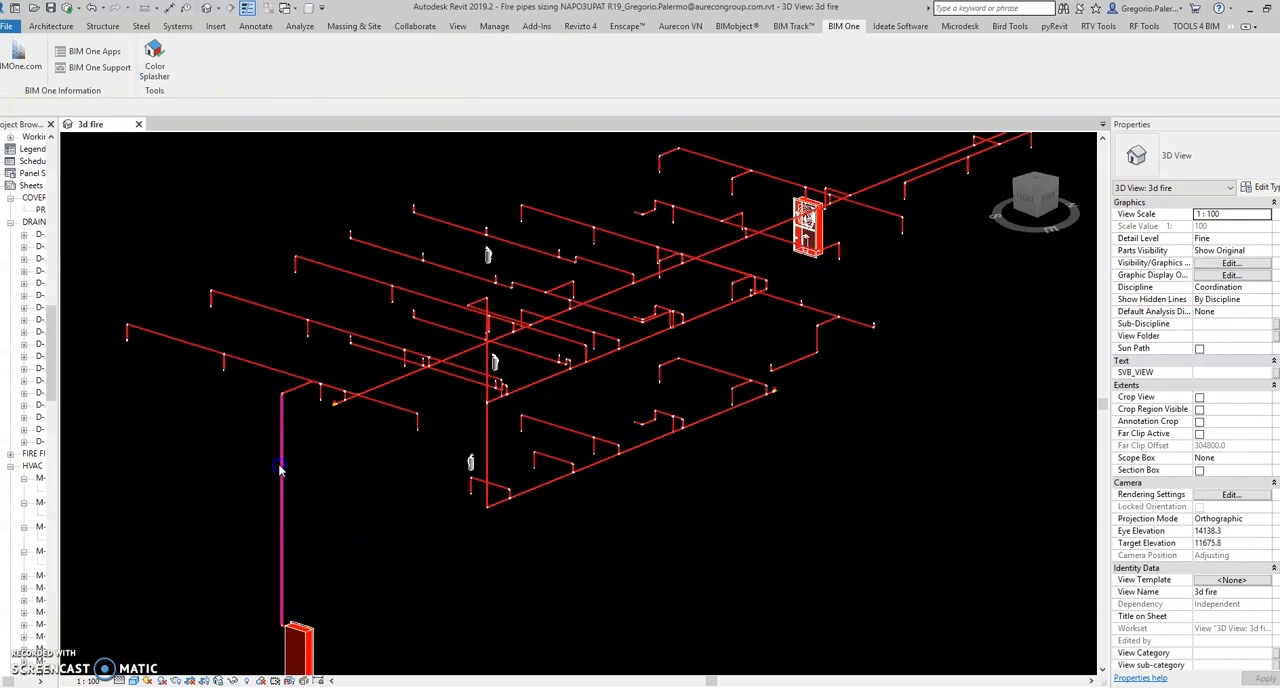
left_click(281, 468)
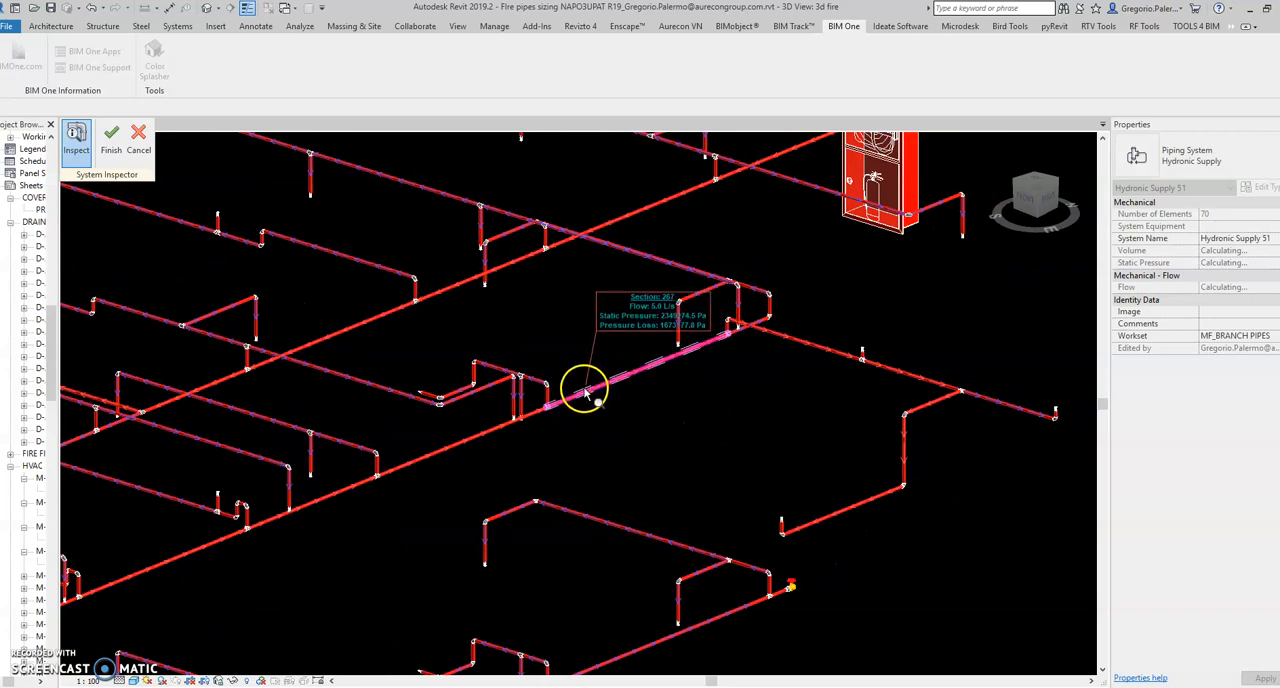
mouse_move(415, 465)
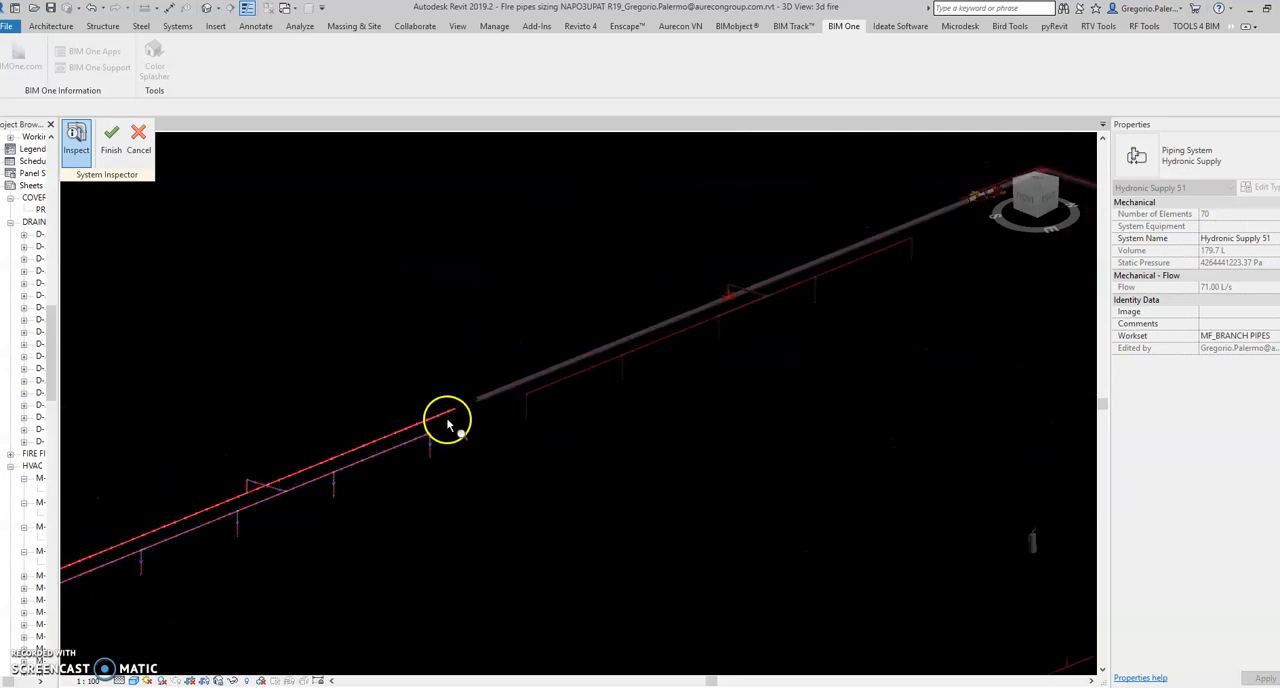
- Inspect flow and pressure on the main supply pipe sections with System Inspector
left_click(447, 420)
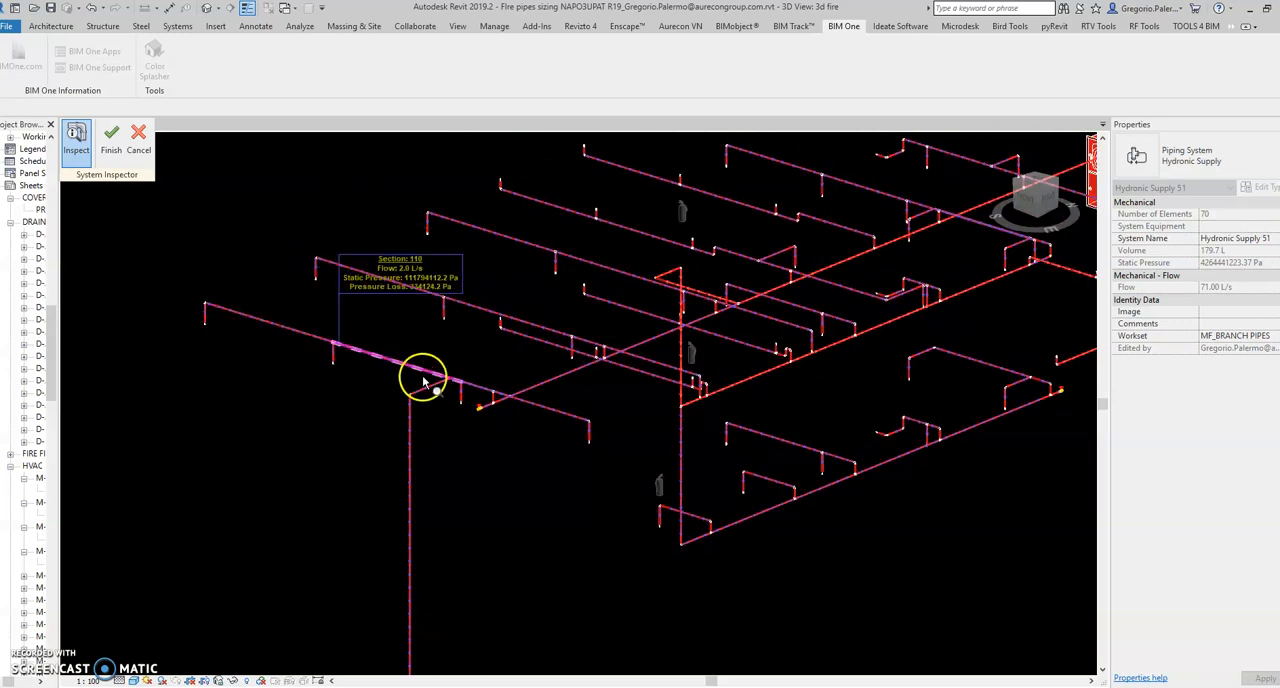
mouse_move(556, 400)
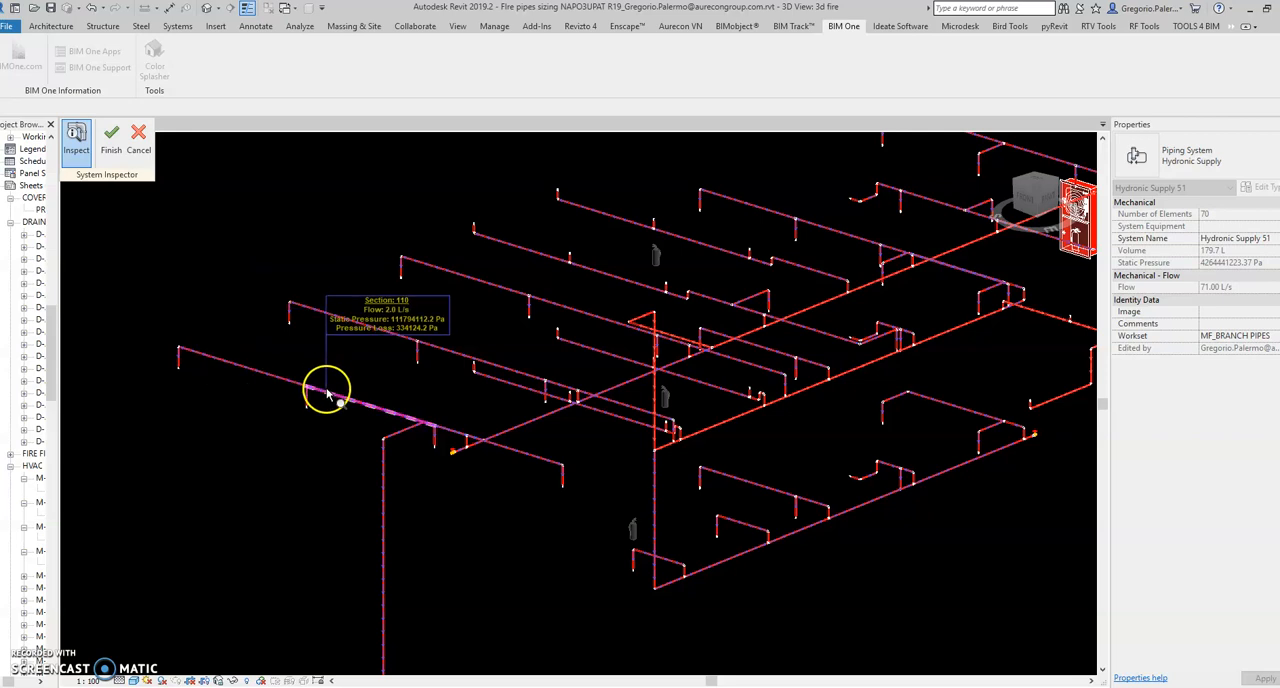
mouse_move(524, 445)
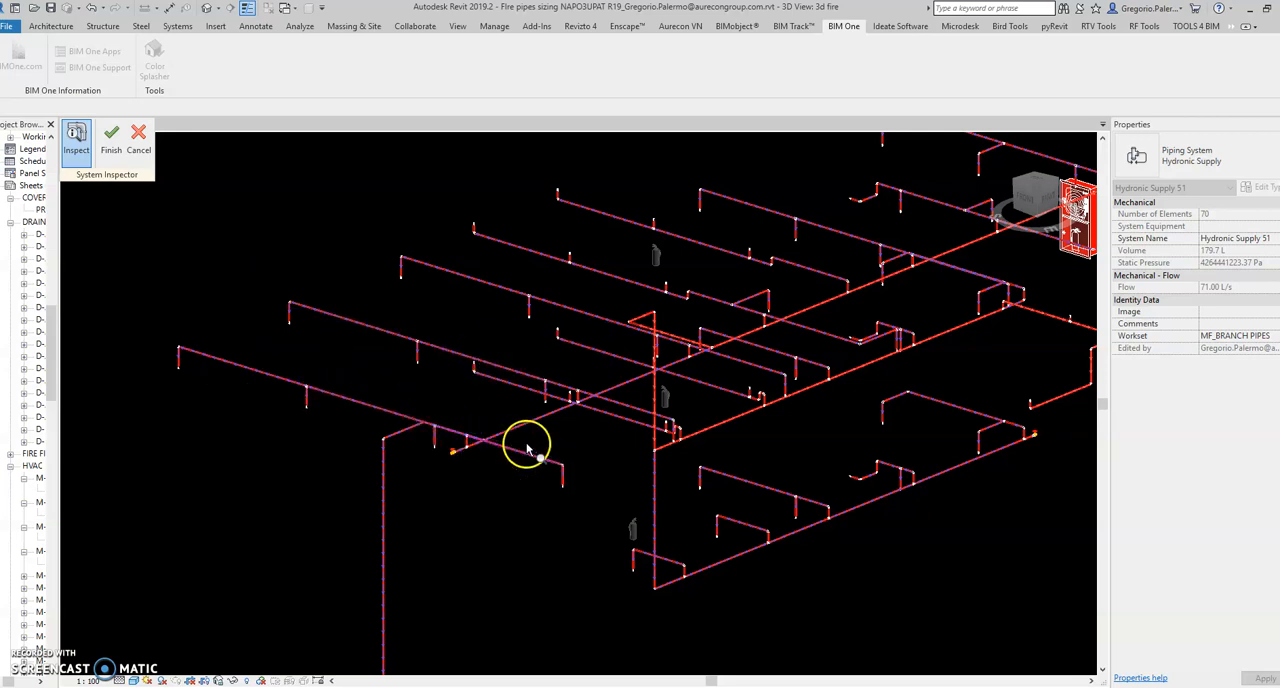
mouse_move(527, 434)
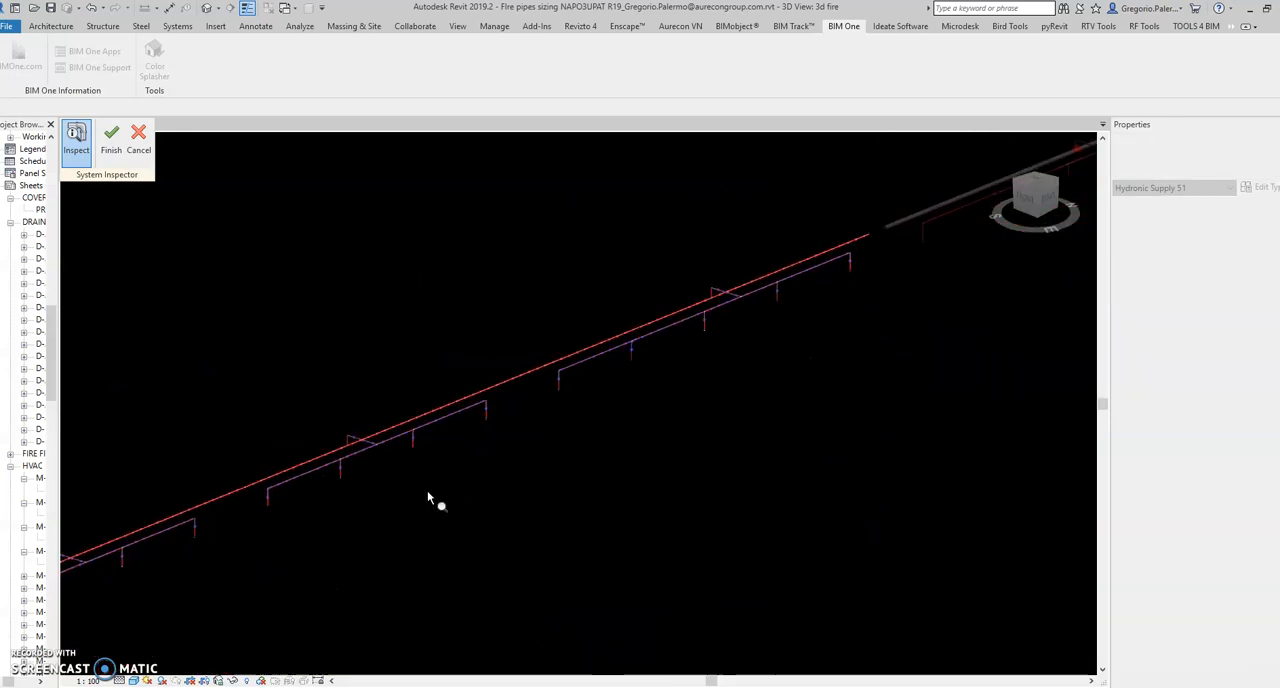
left_click(548, 422)
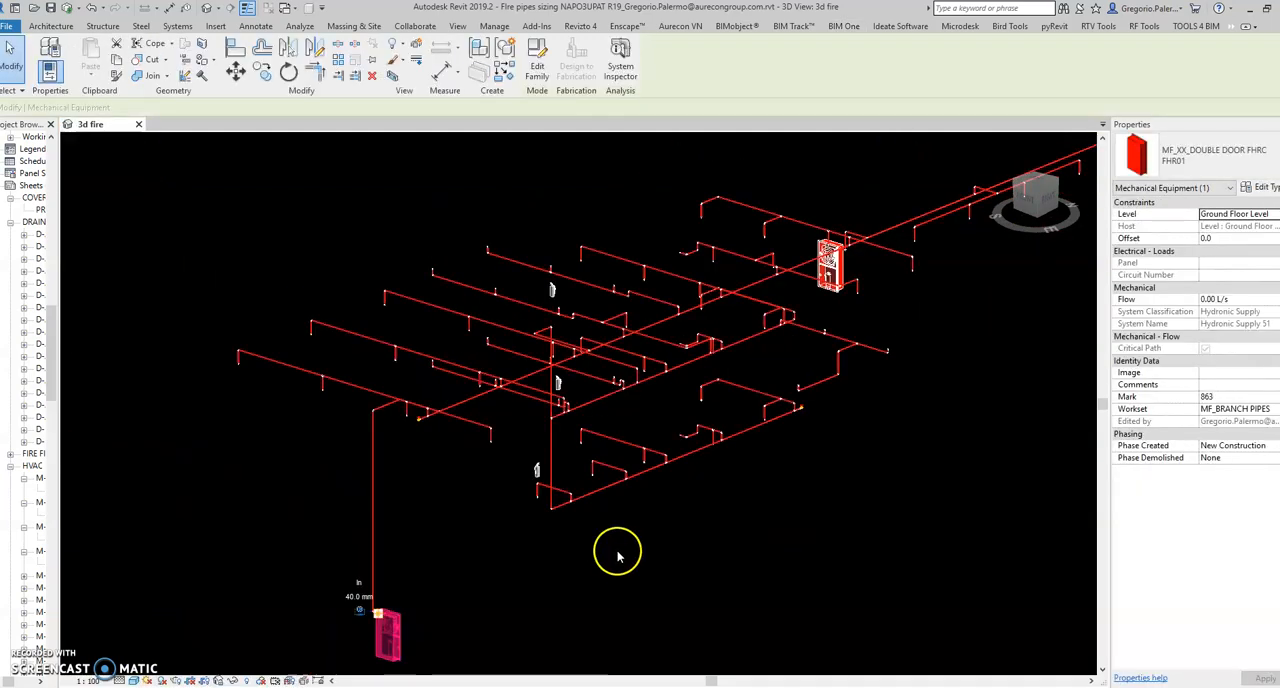
mouse_move(855, 535)
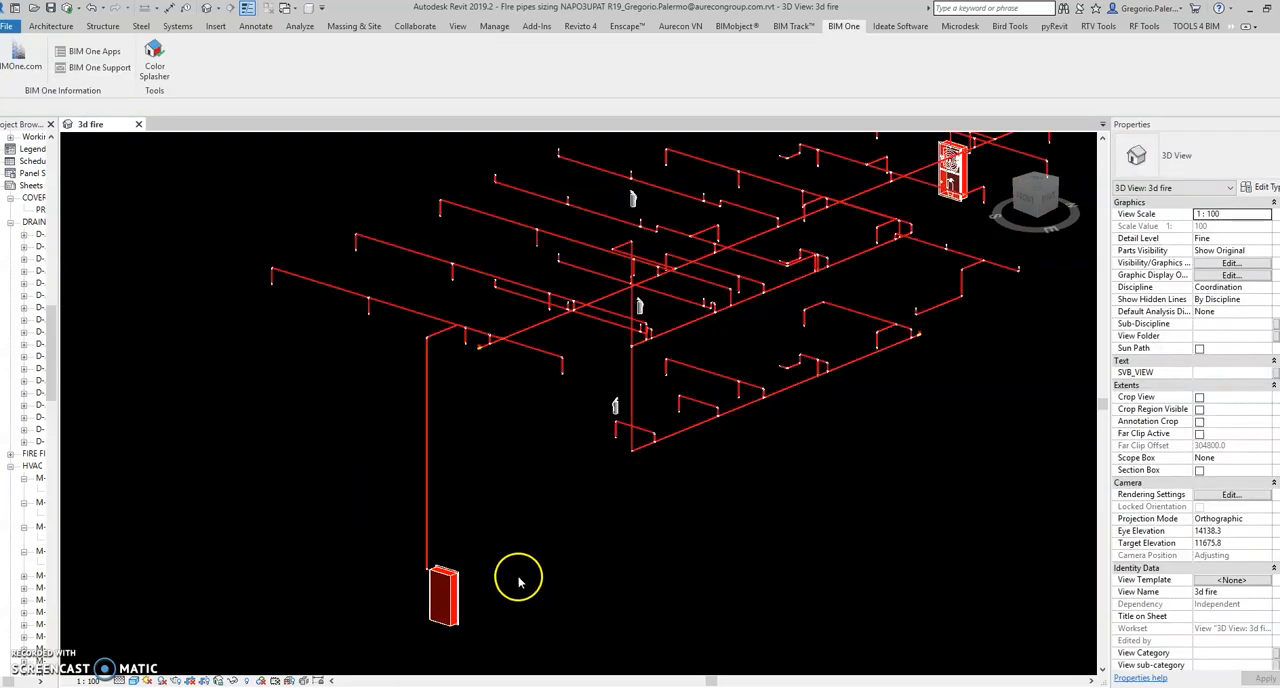
left_click(444, 603)
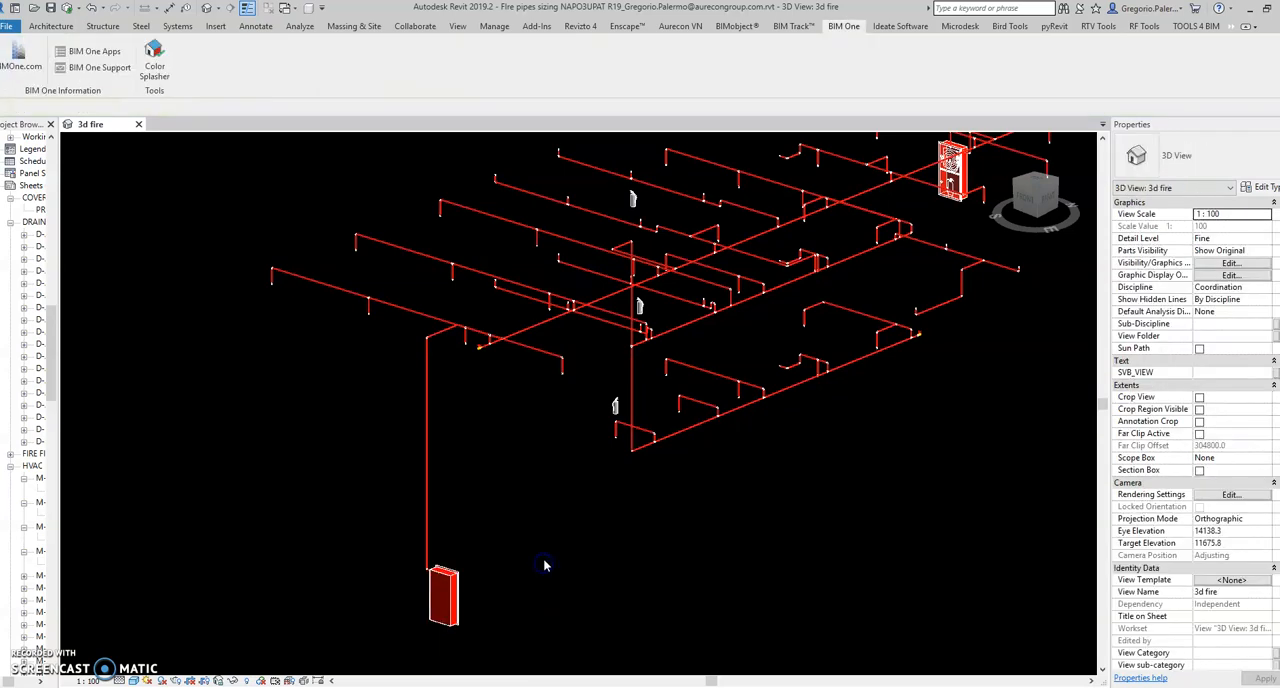
left_click_drag(545, 565, 535, 517)
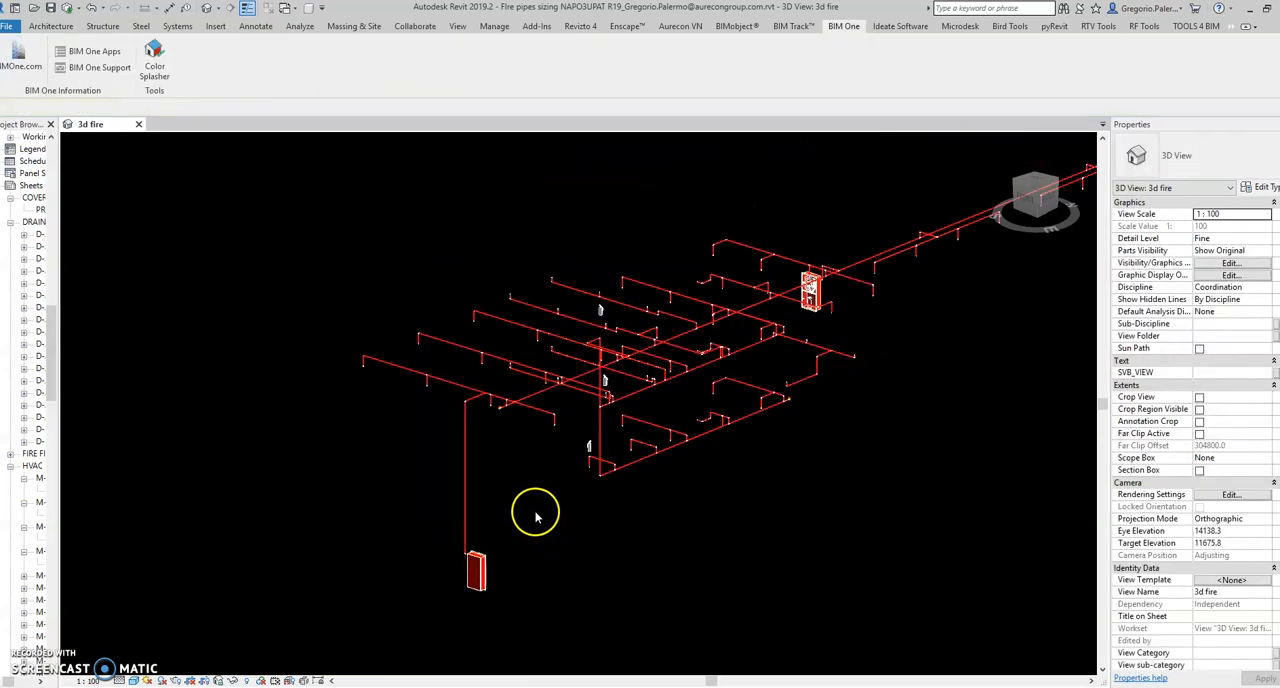
mouse_move(393, 454)
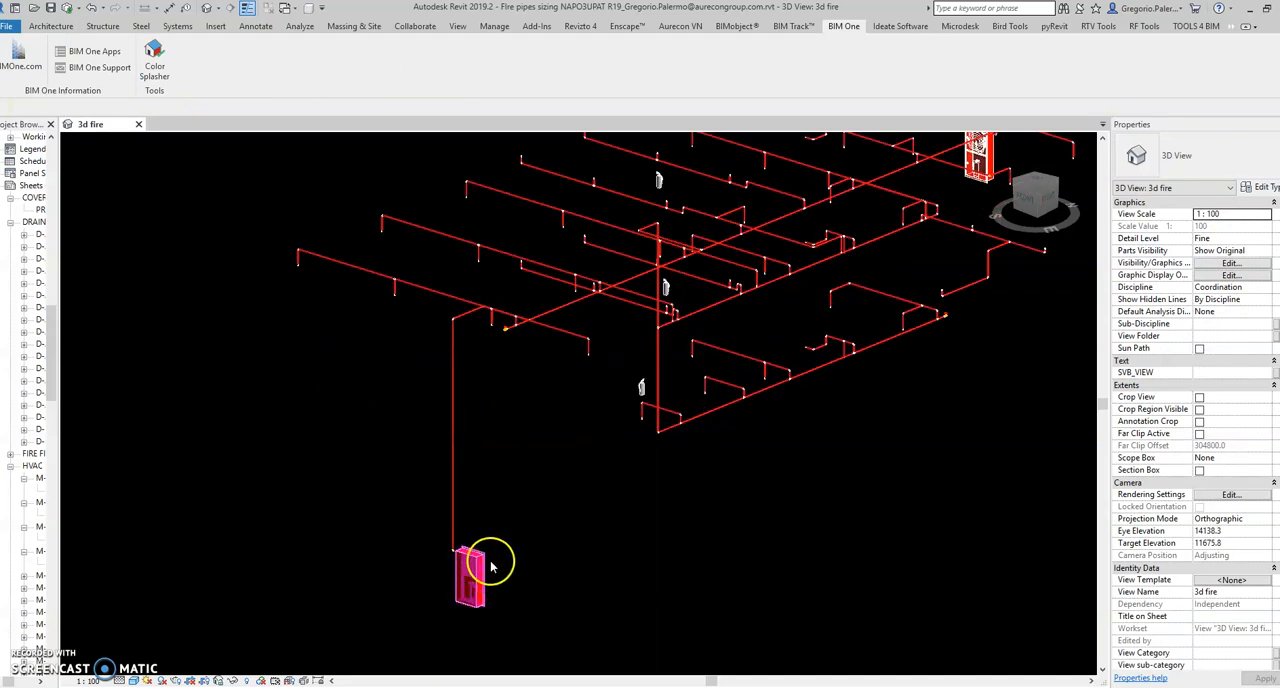
left_click(462, 583)
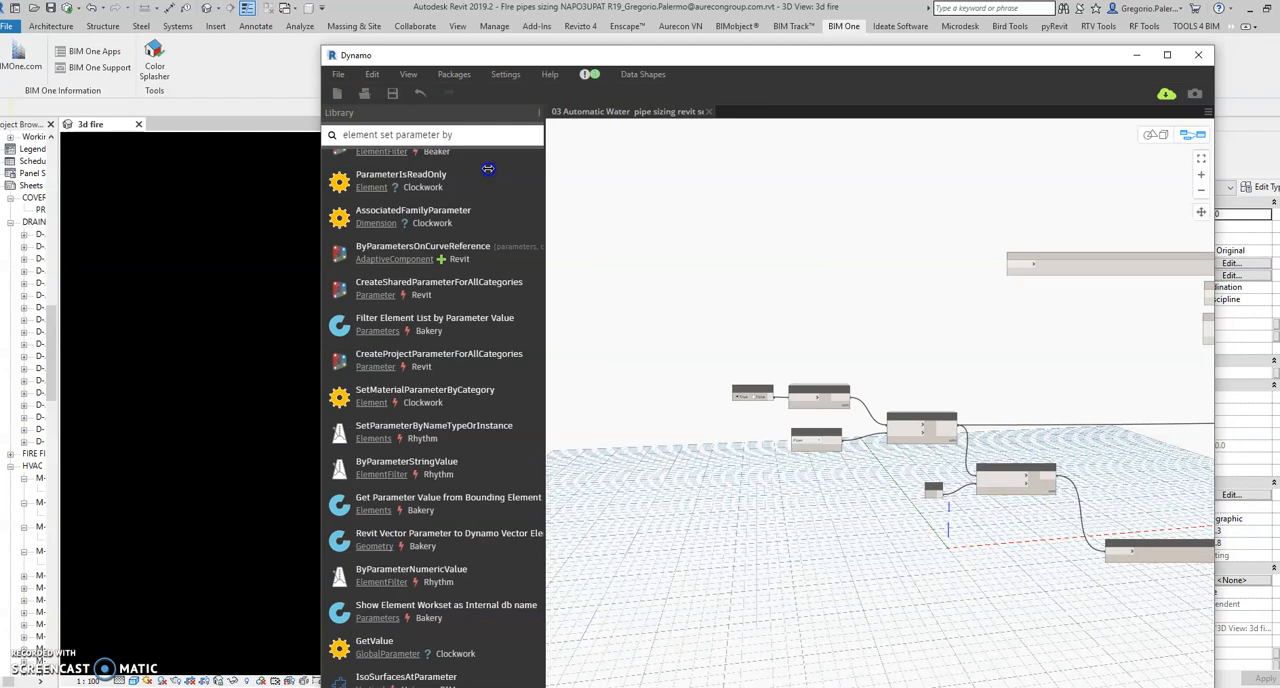
- Maximize Dynamo and pan the sizing graph to the flow formulas and Diameter nodes
left_click(1159, 53)
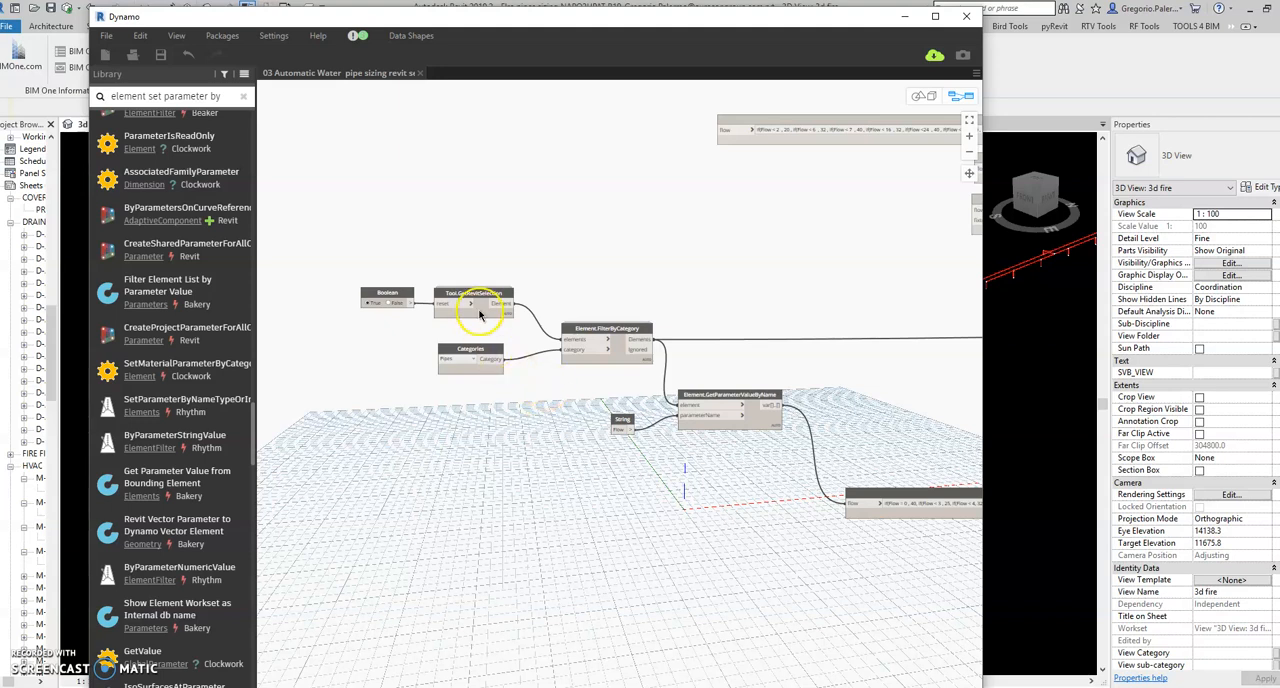
left_click_drag(480, 315, 513, 478)
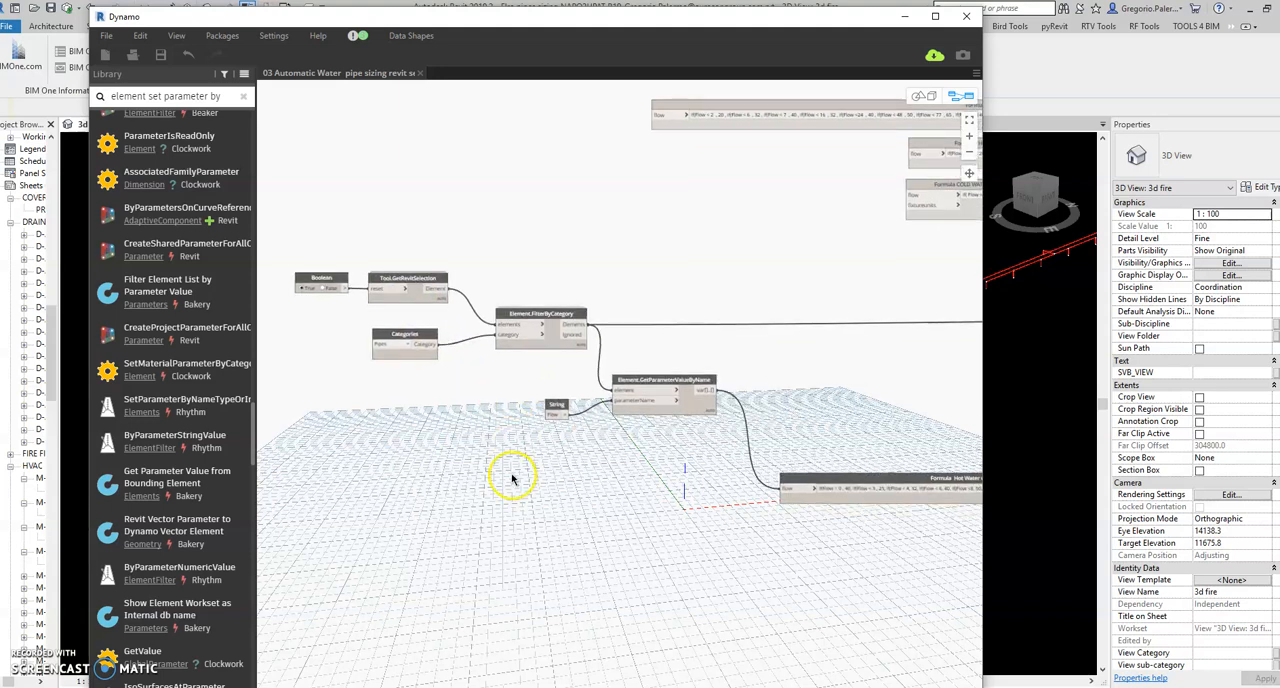
left_click_drag(515, 475, 570, 470)
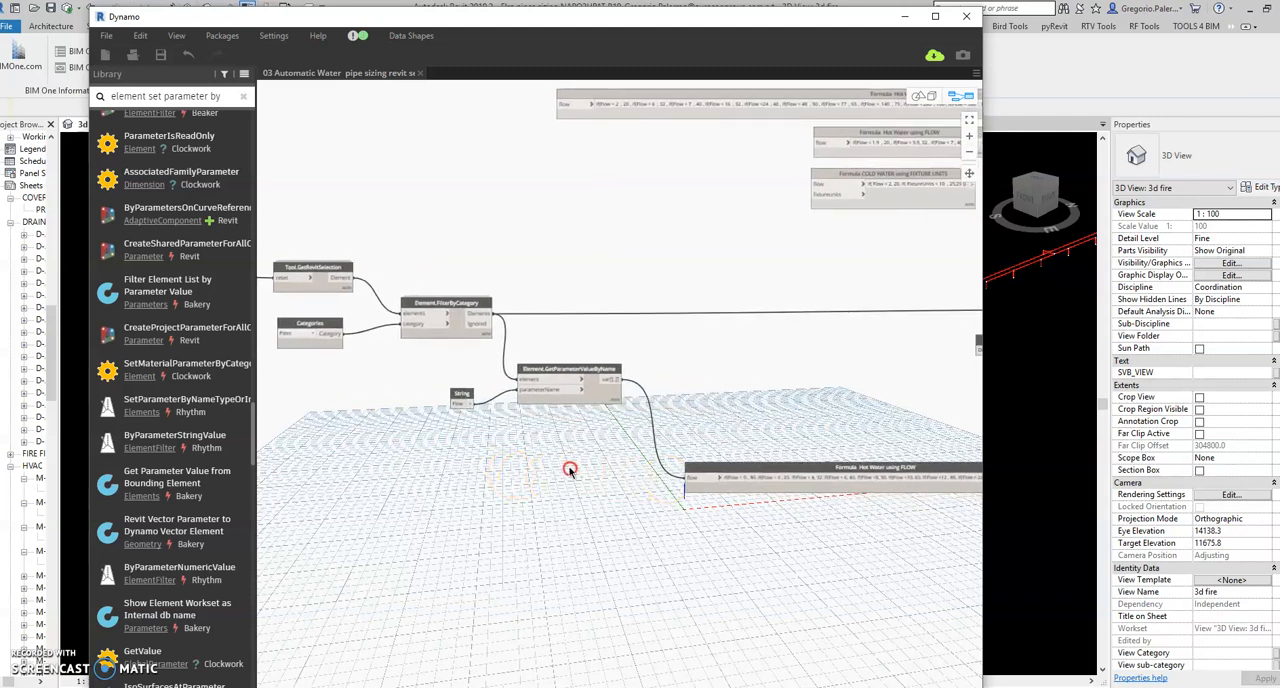
left_click_drag(570, 470, 510, 555)
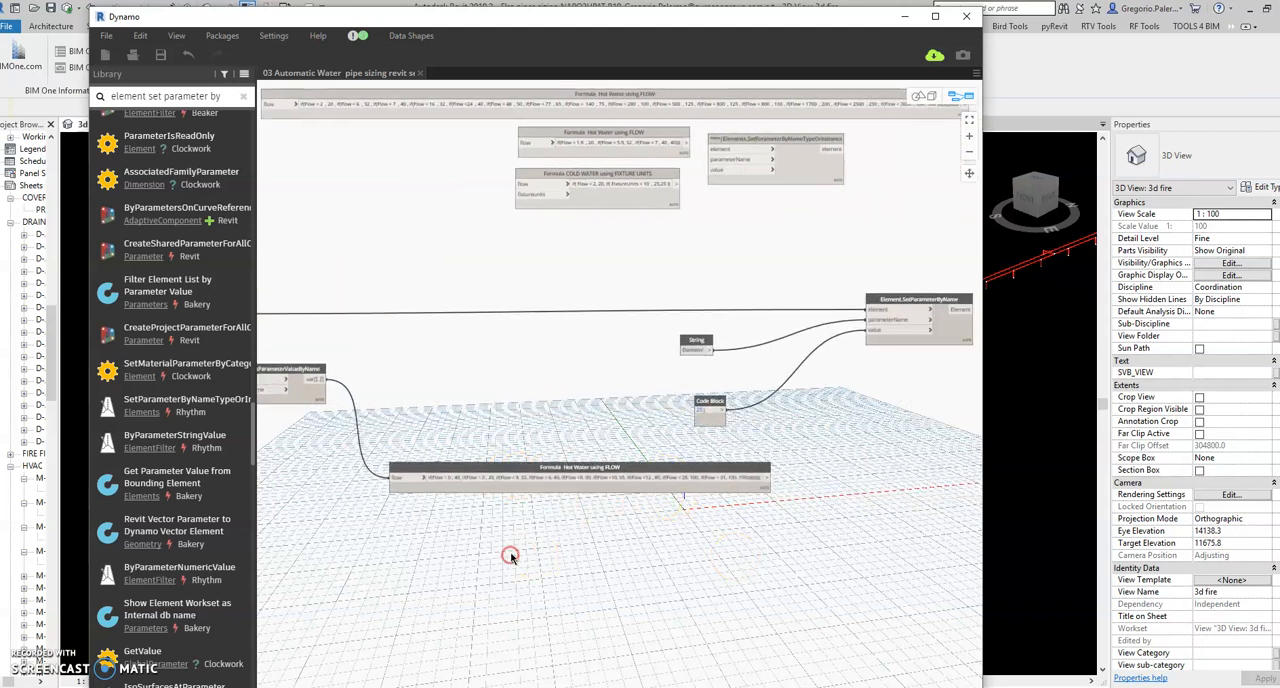
left_click_drag(510, 557, 617, 562)
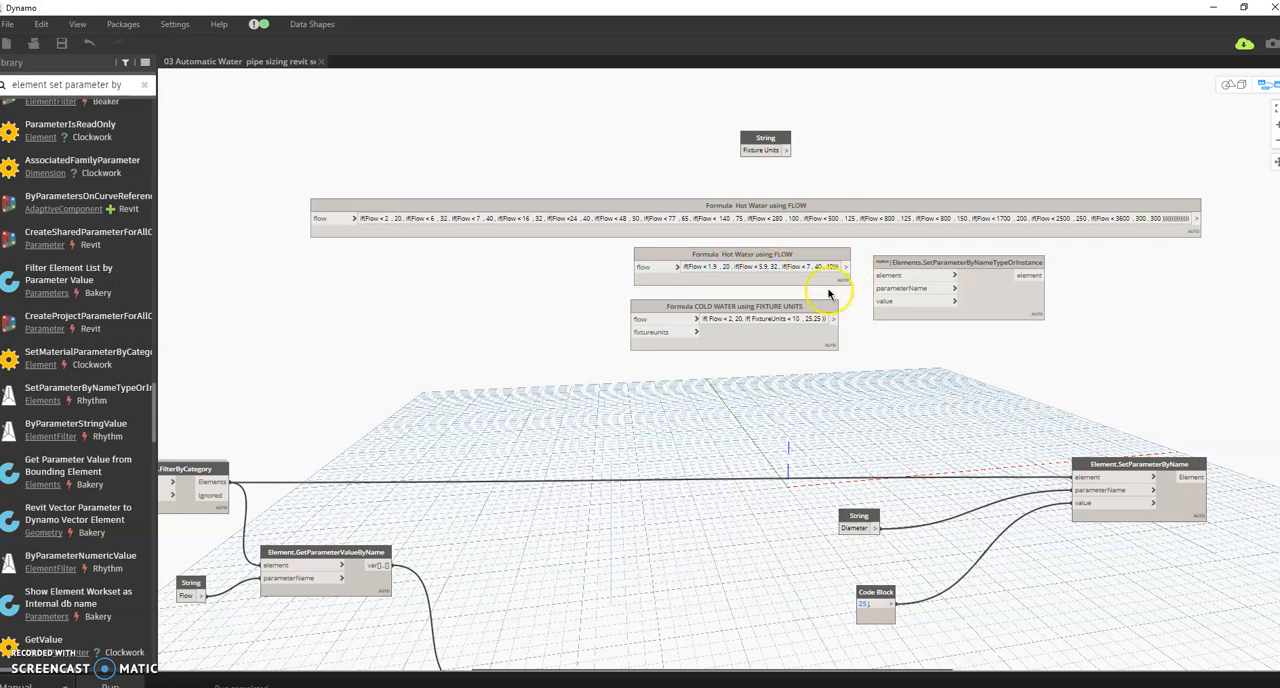
- Rename the 'Formula Hot Water using FLOW' node to 'Formula Sprinkler using FLOW'
left_click_drag(828, 294, 750, 210)
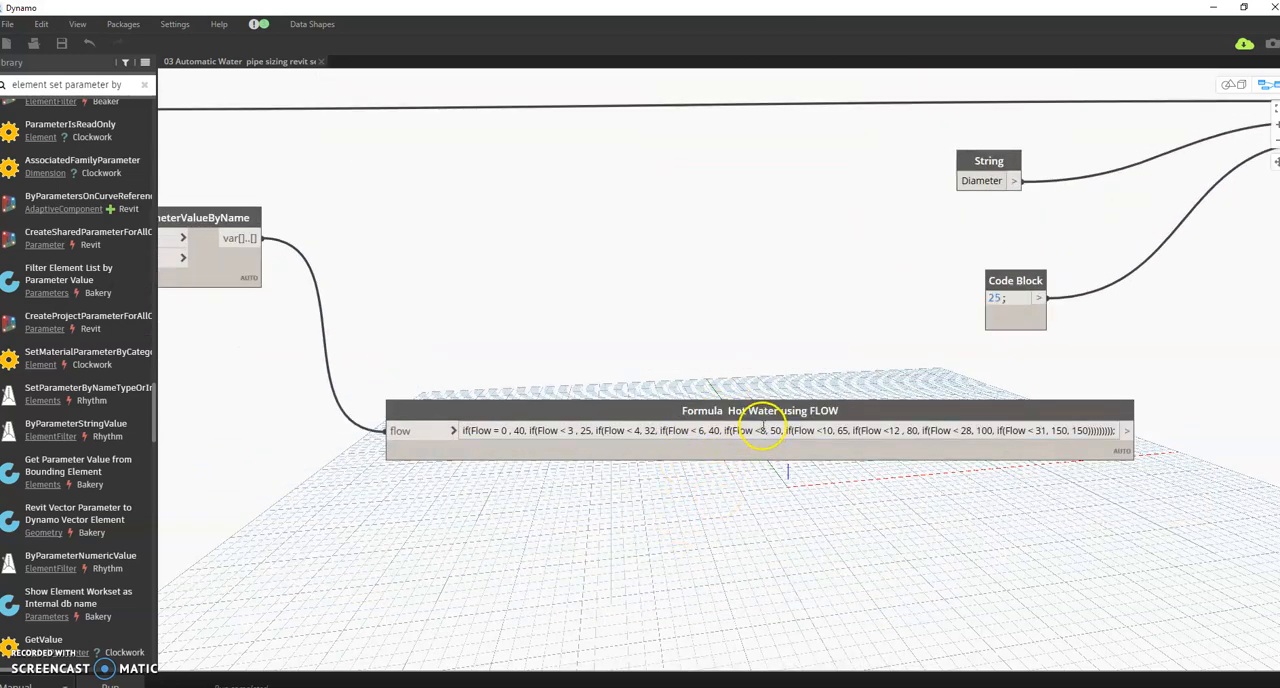
double_click(755, 411)
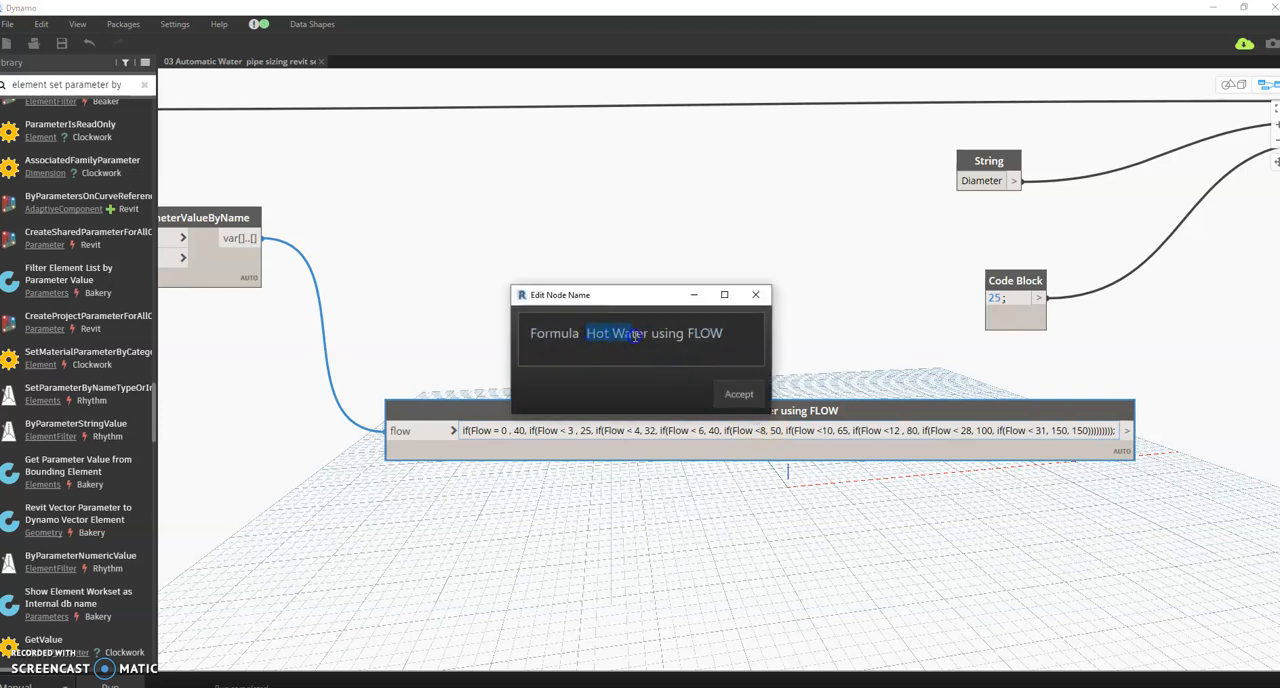
type("S")
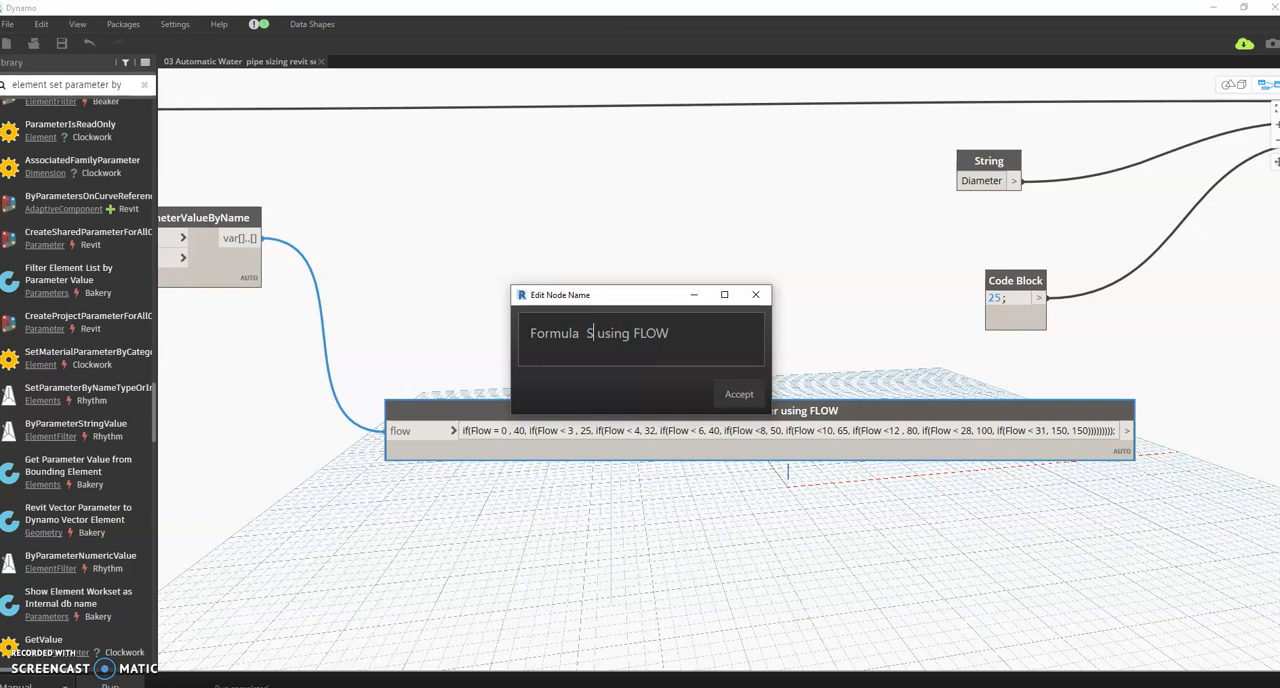
type("prinkler")
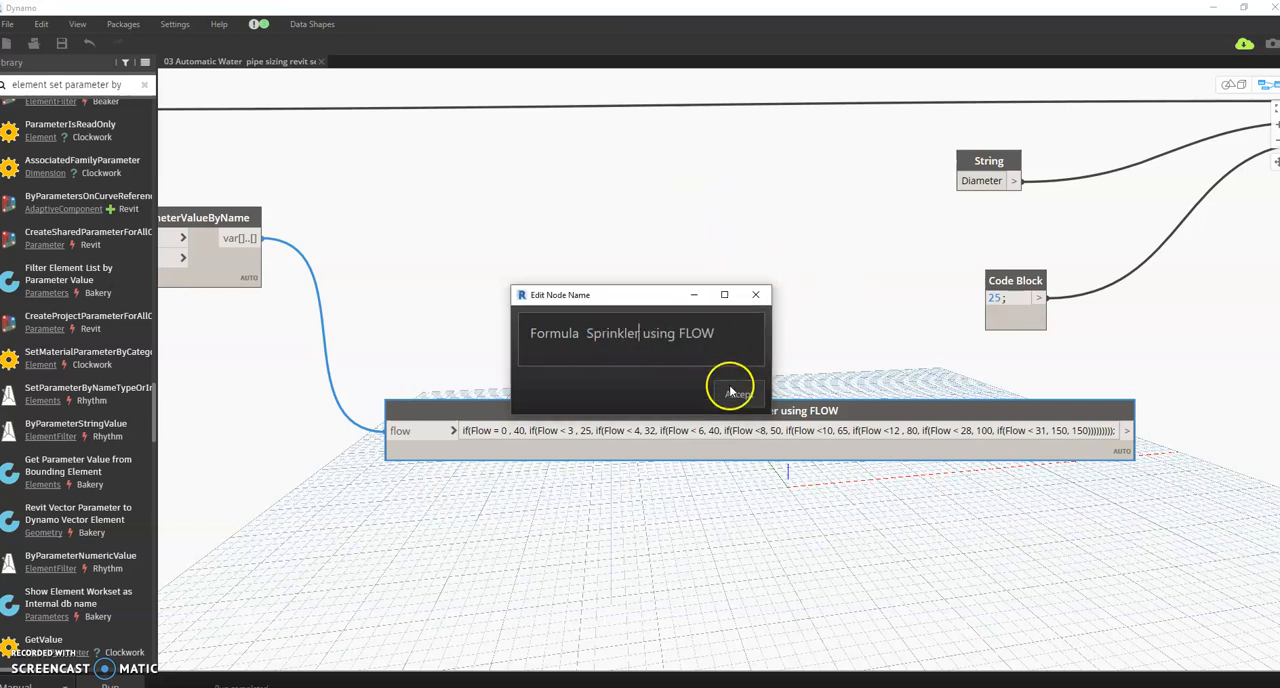
left_click(734, 390)
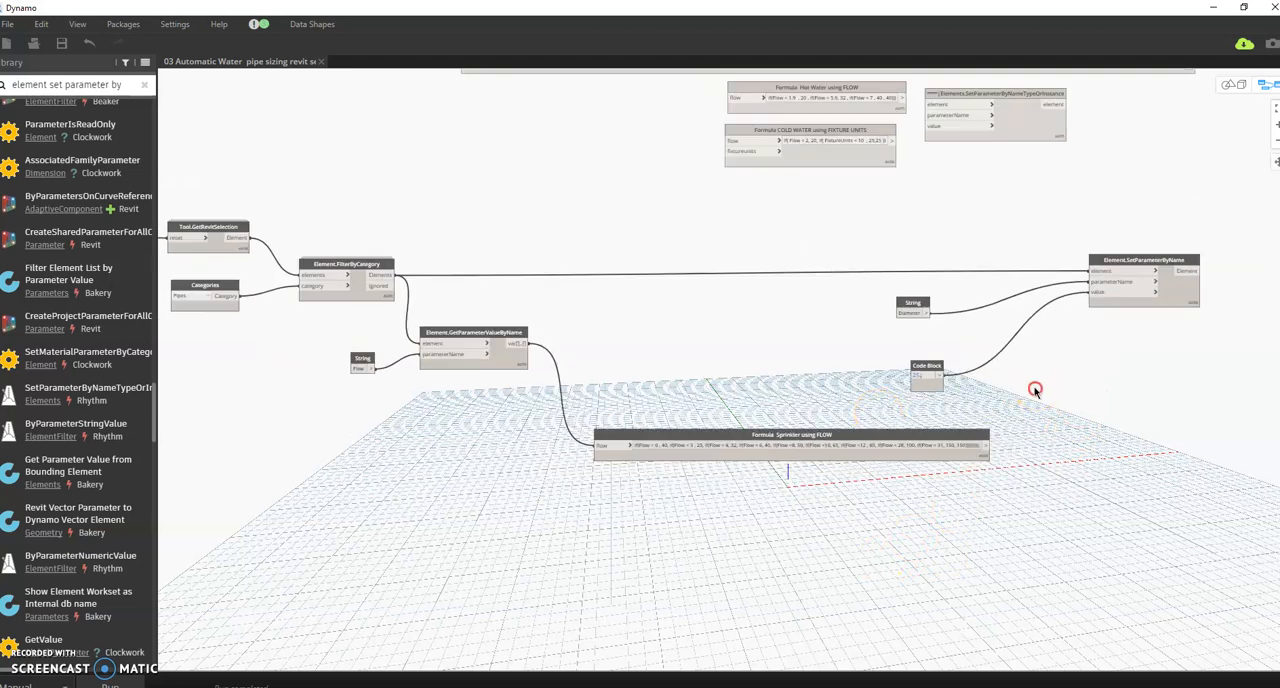
left_click_drag(1035, 388, 985, 338)
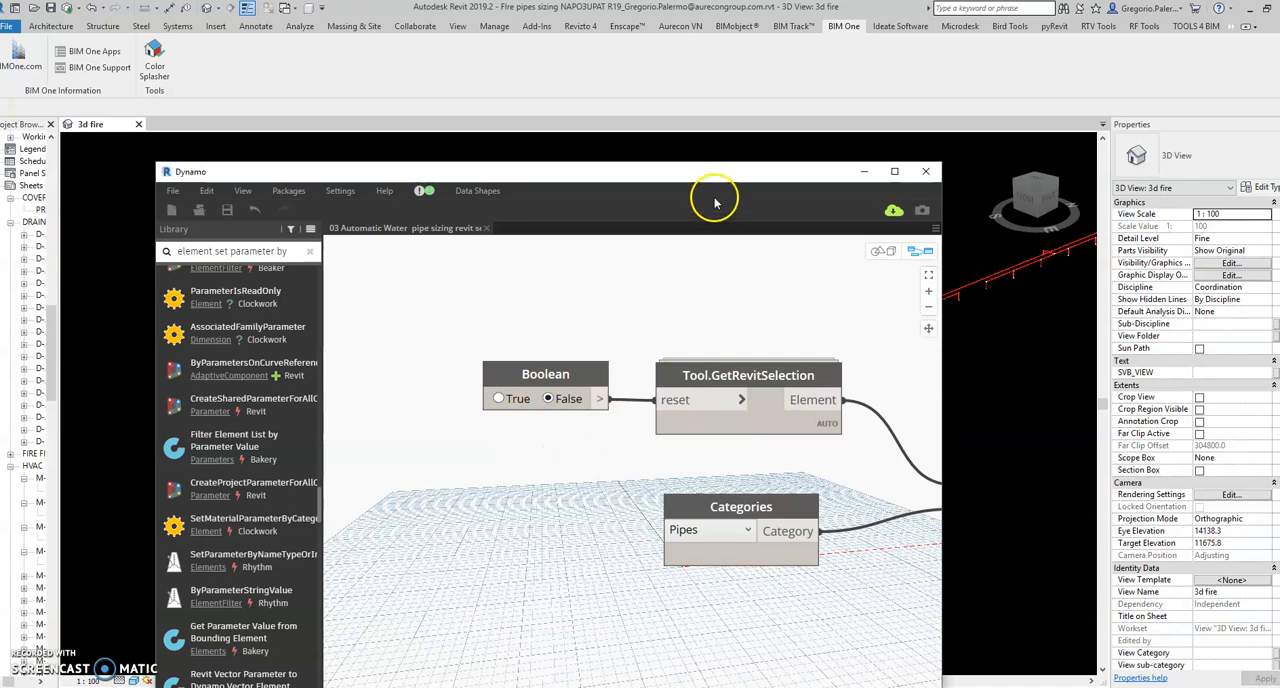
- Review the graph's later nodes, then run the pipe sizing script until it completes
left_click(895, 171)
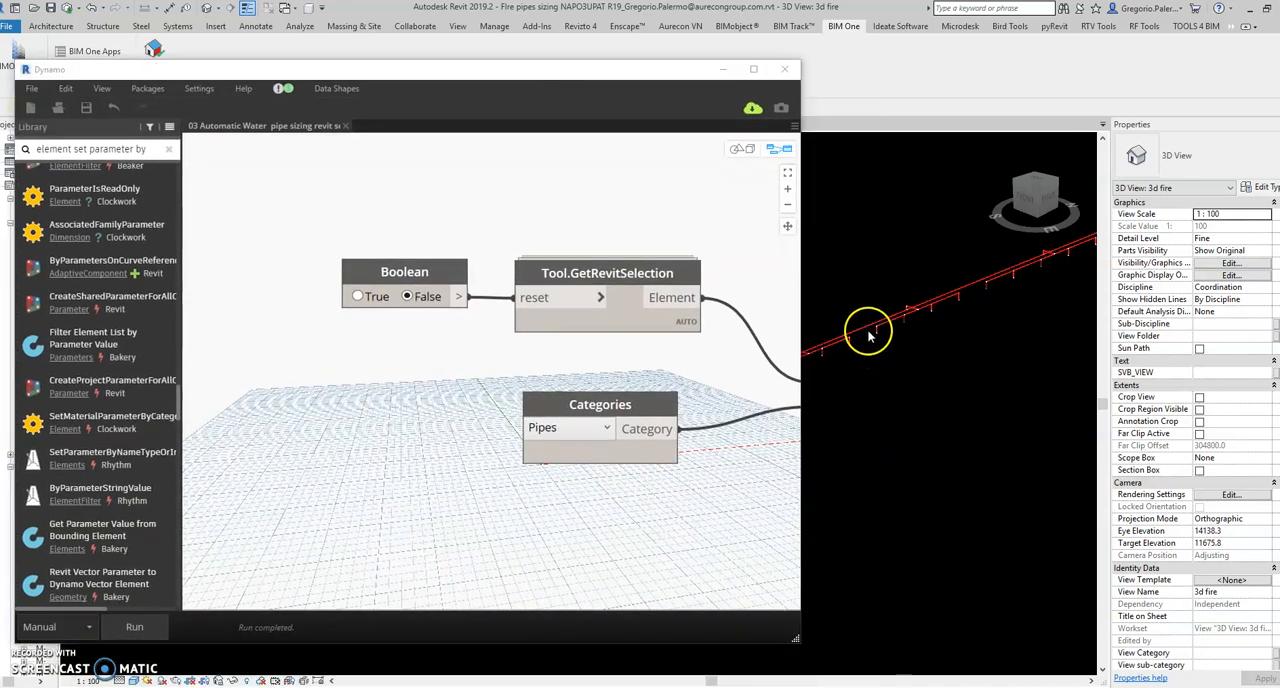
left_click_drag(868, 330, 1000, 440)
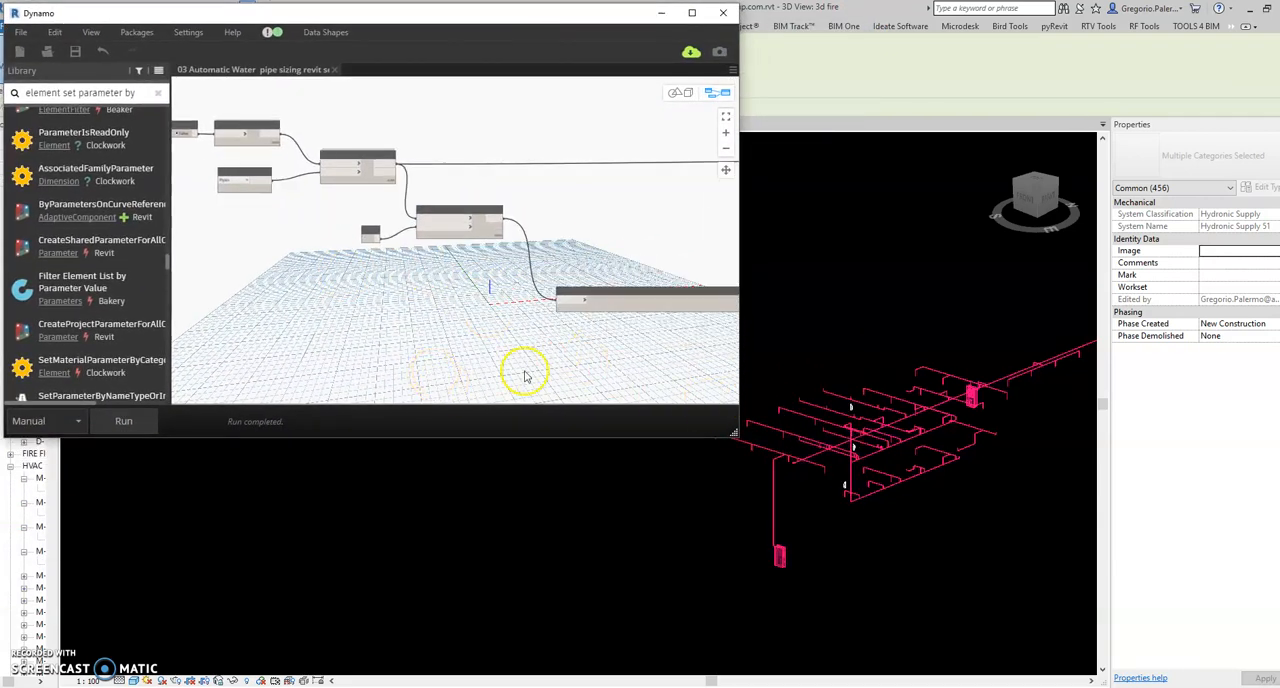
left_click_drag(525, 375, 590, 382)
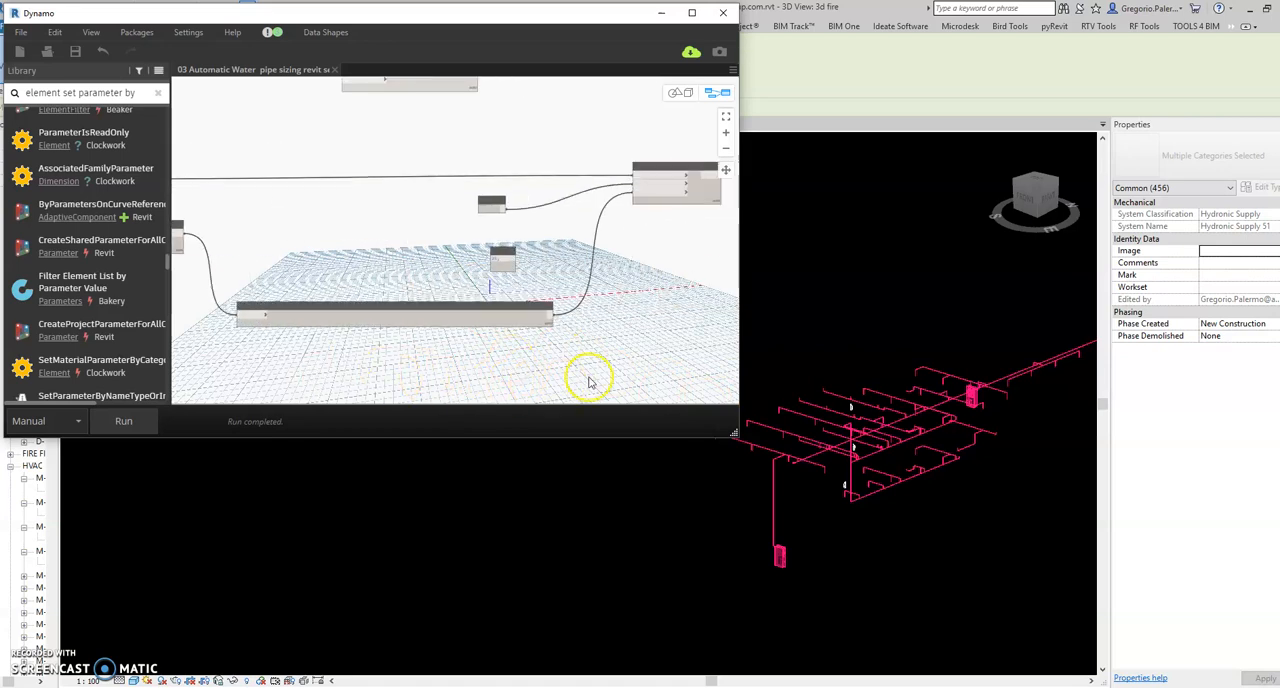
left_click(123, 421)
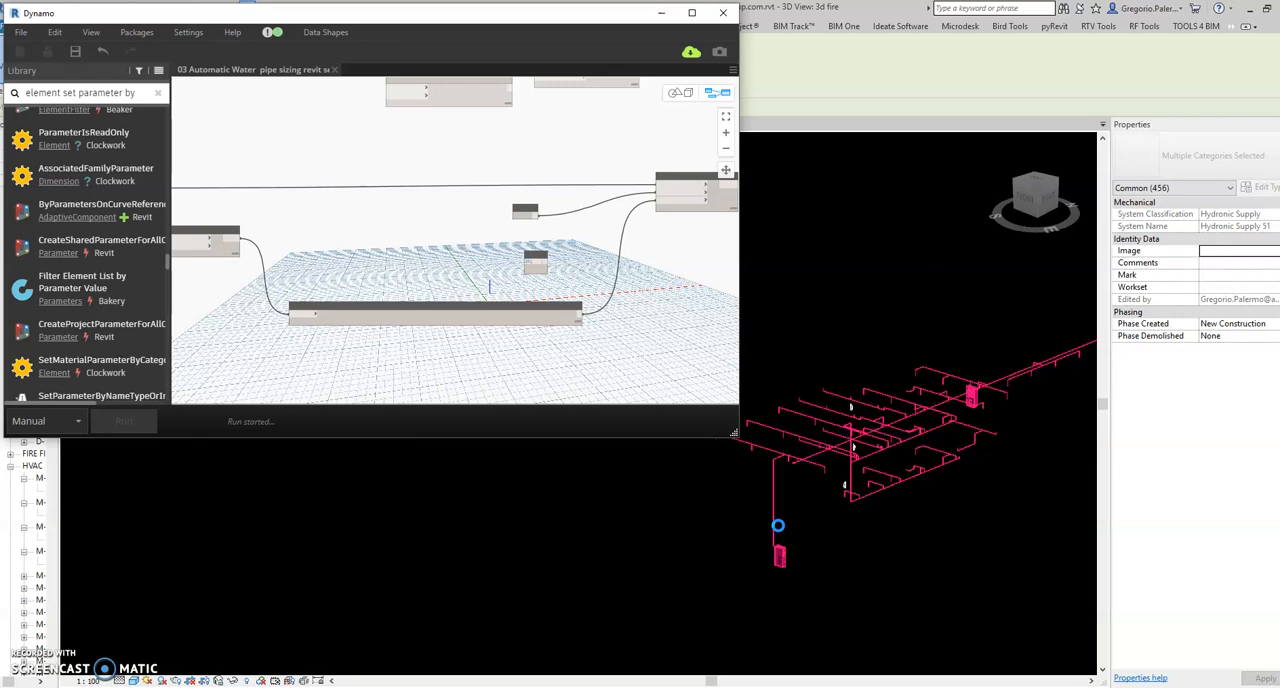
left_click(123, 421)
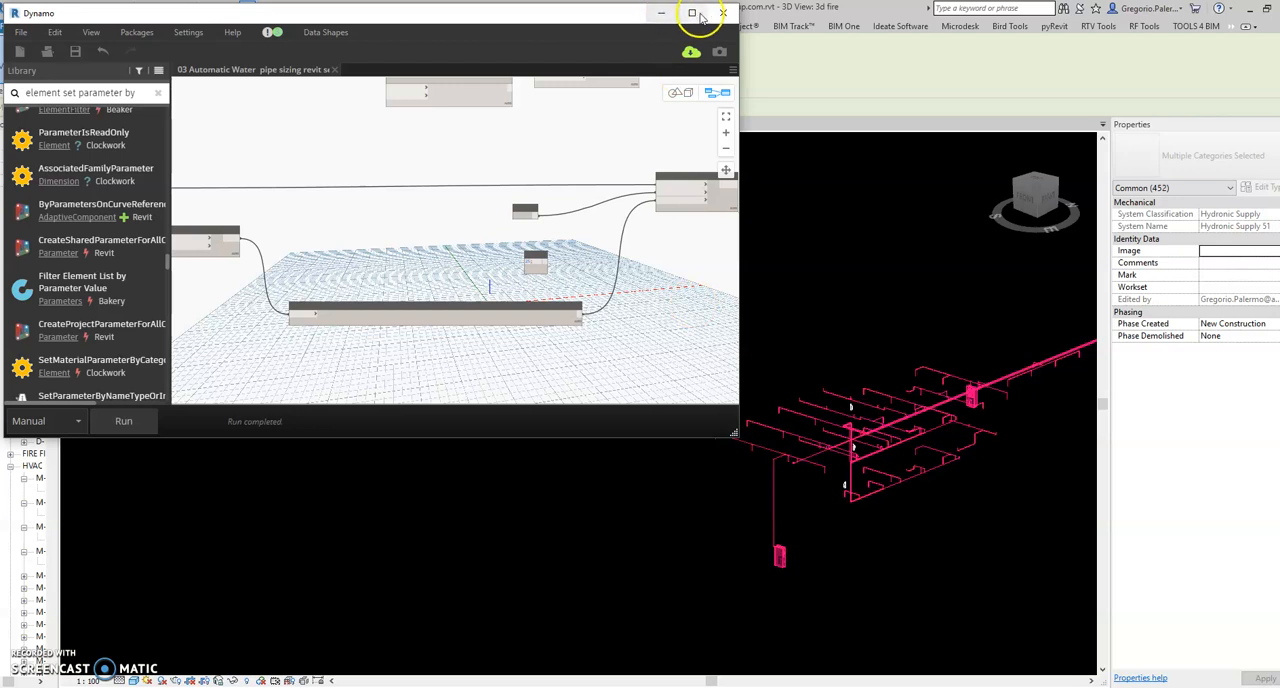
- Minimize Dynamo and set Color Splasher to colour Pipes by Diameter
left_click(689, 14)
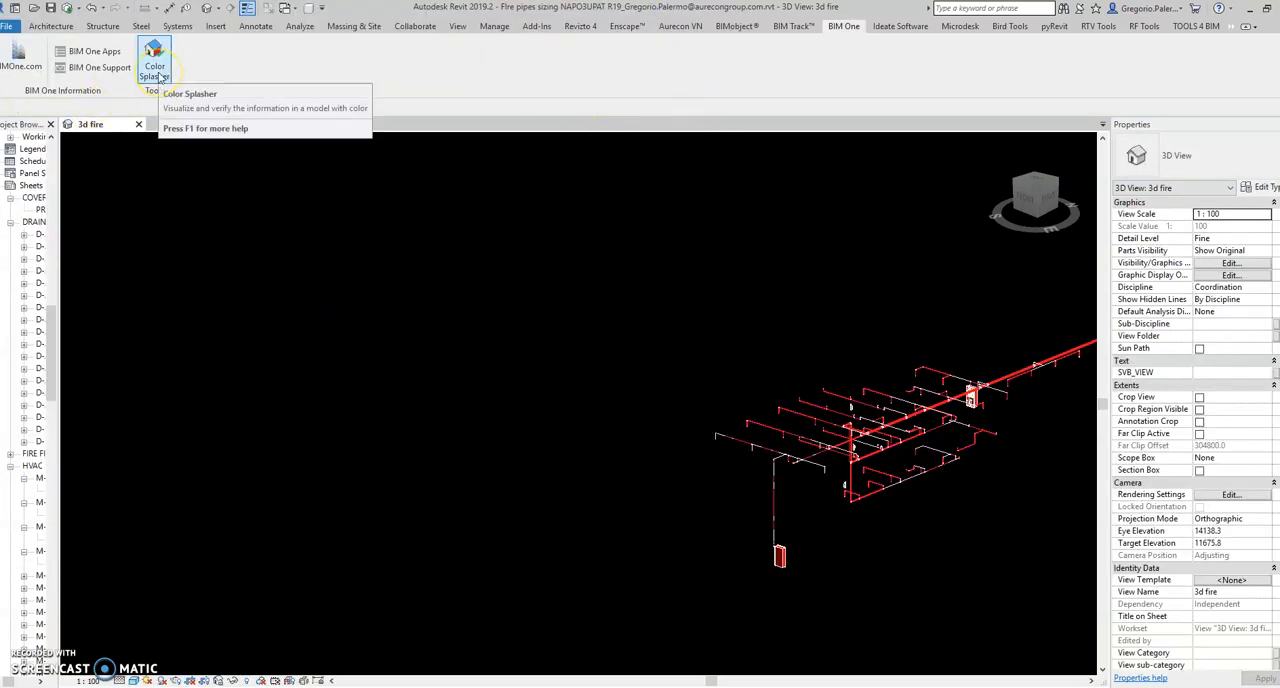
left_click(155, 52)
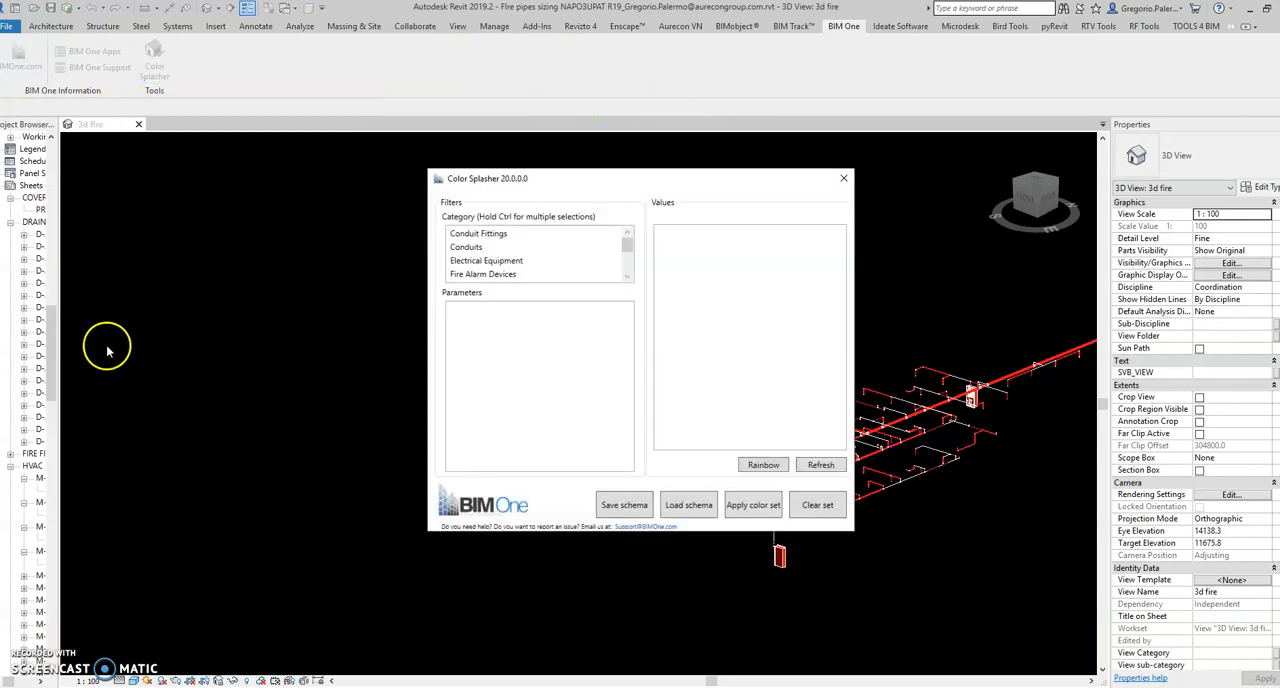
scroll("down", 3)
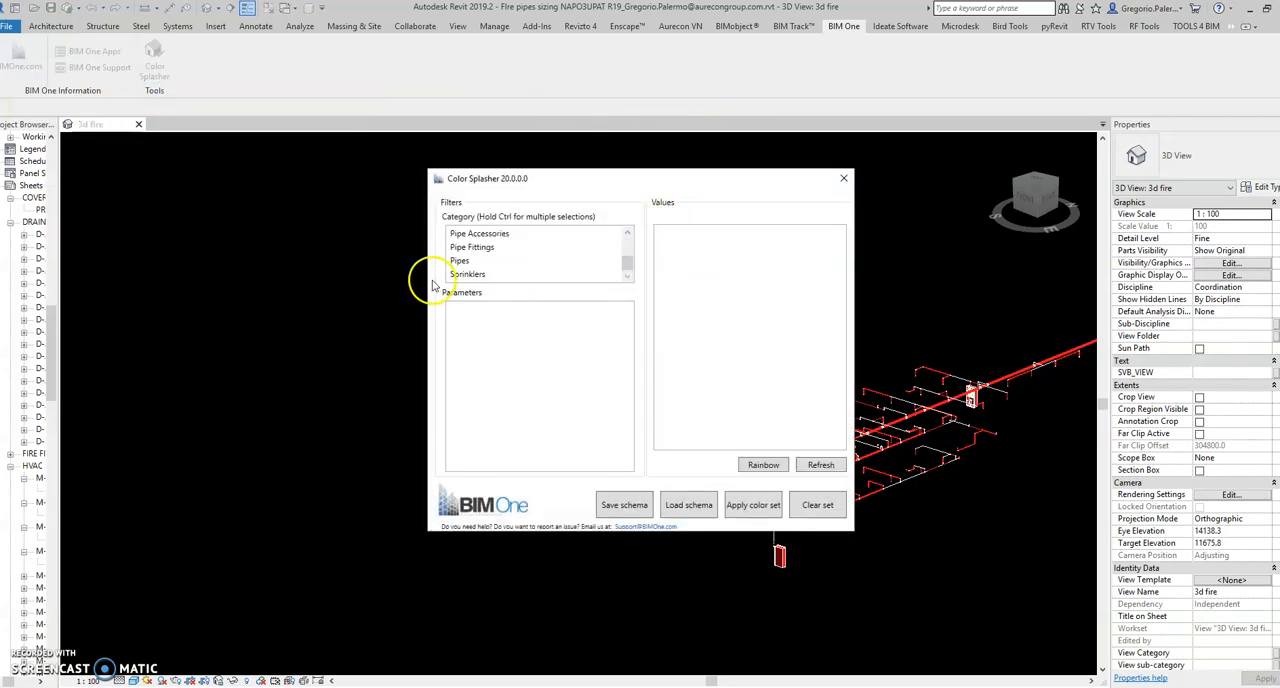
left_click(459, 260)
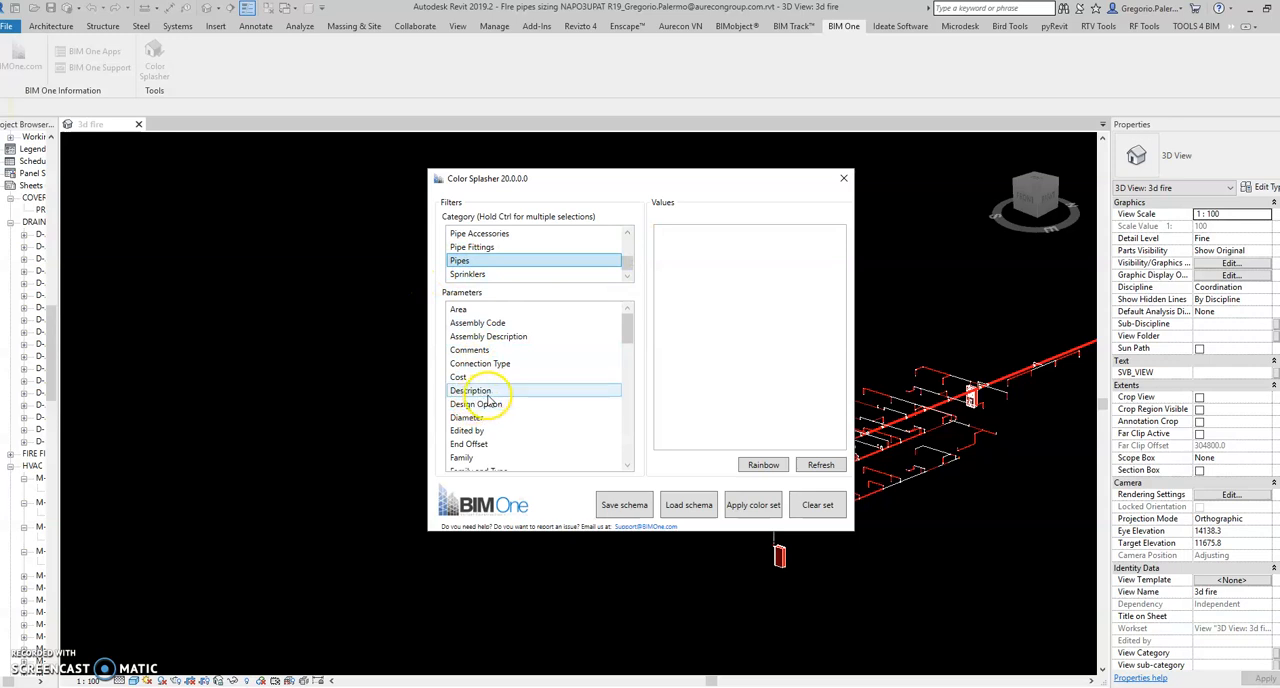
left_click(482, 417)
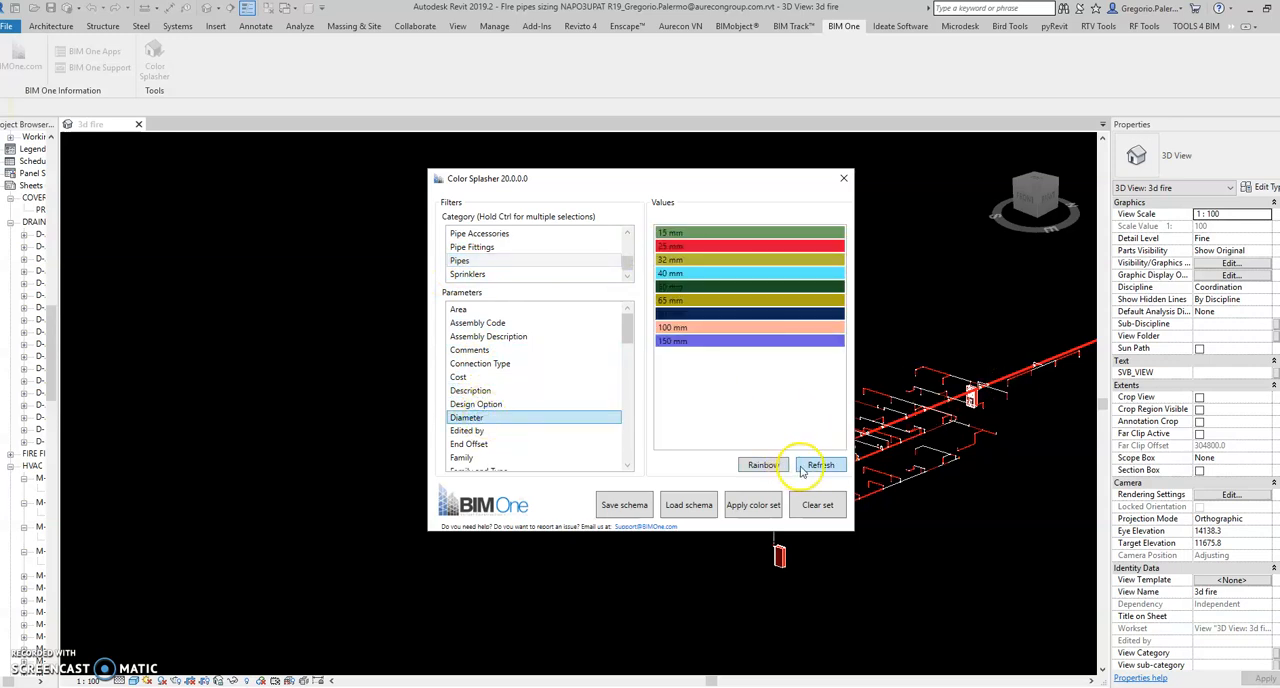
- Regenerate the diameter colour set several times, then apply it and close the dialog
left_click(821, 465)
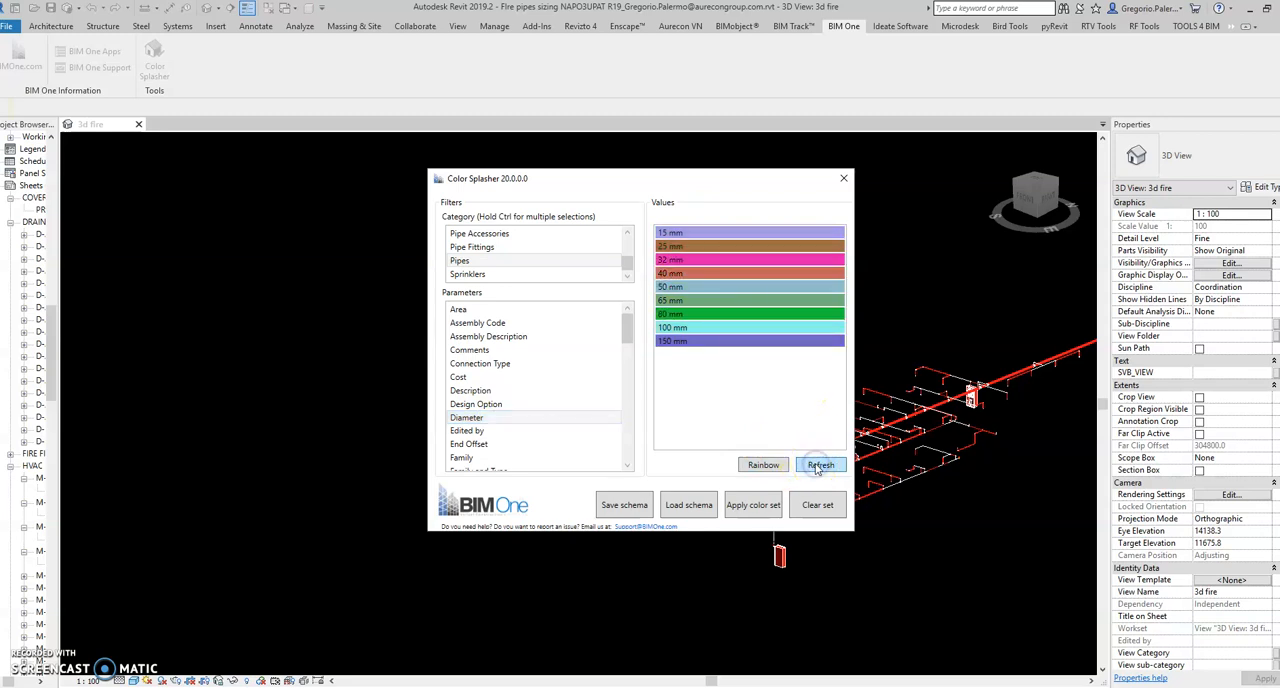
left_click(821, 464)
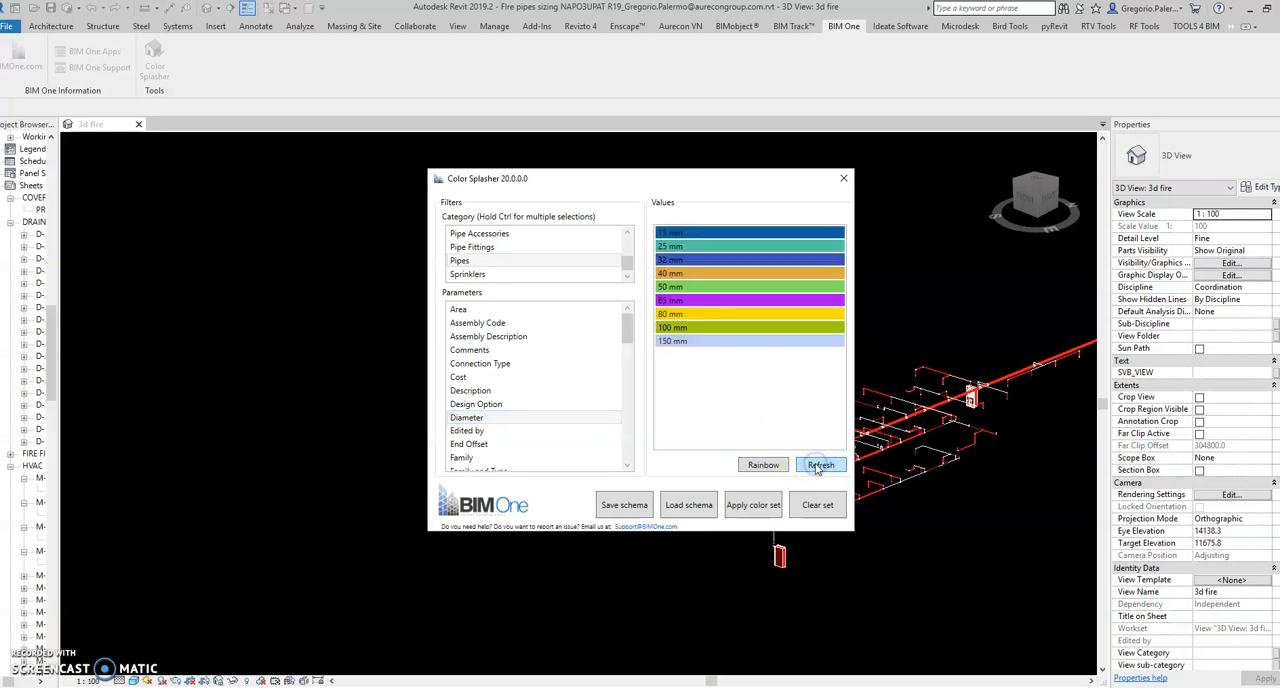
left_click(820, 465)
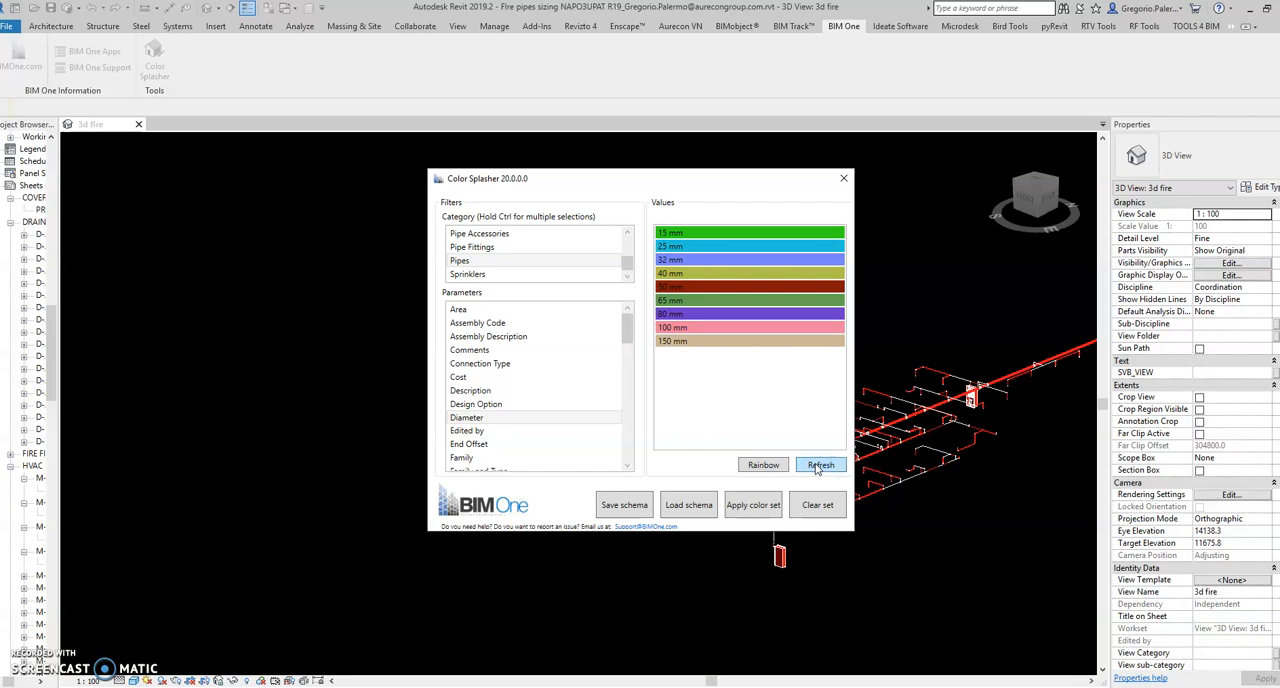
left_click(821, 465)
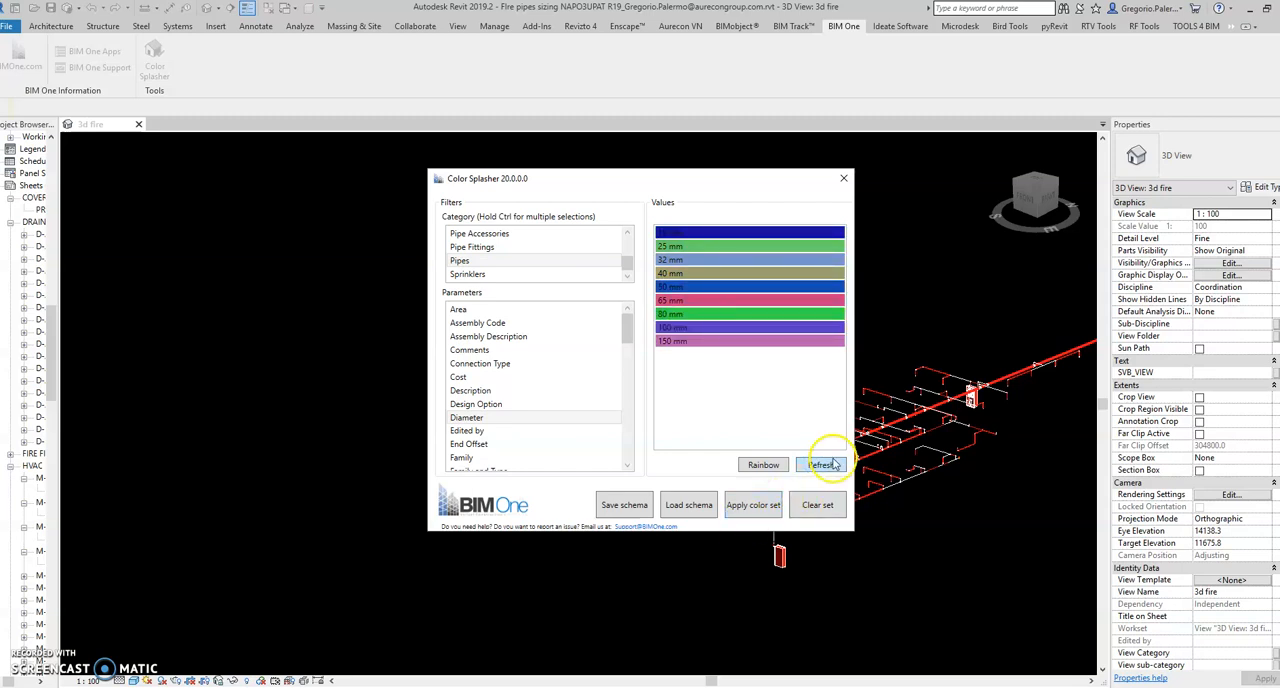
left_click(822, 464)
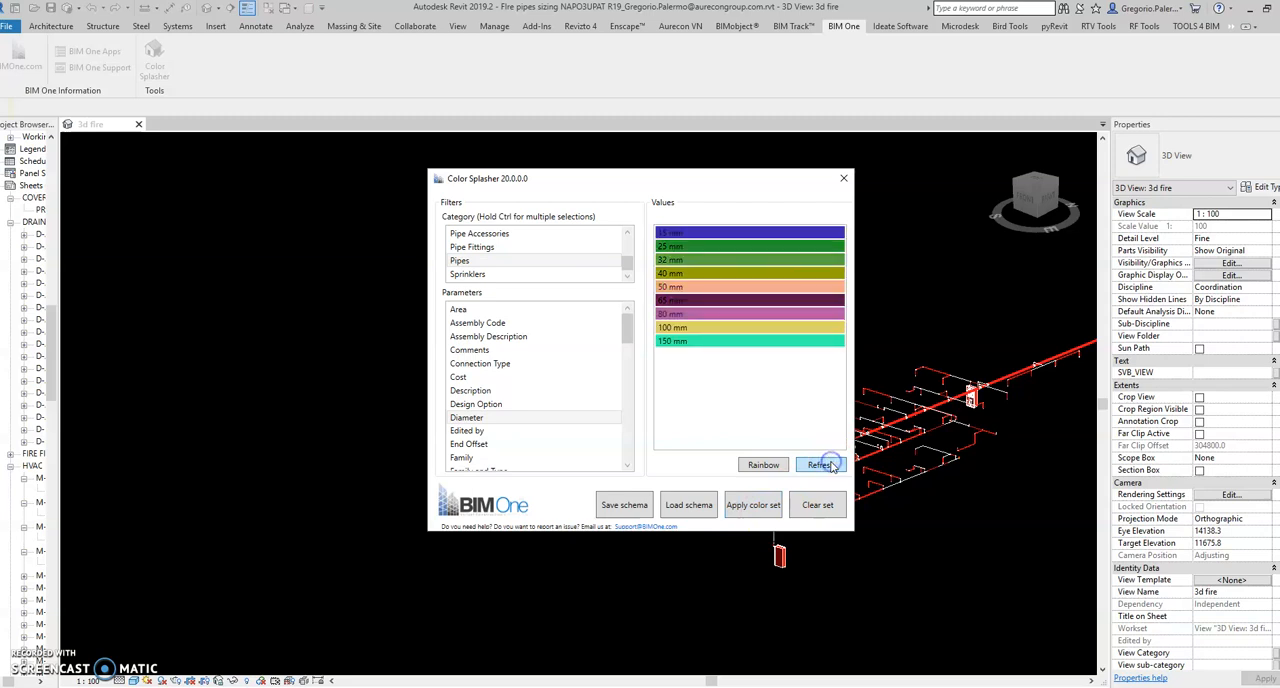
left_click(821, 464)
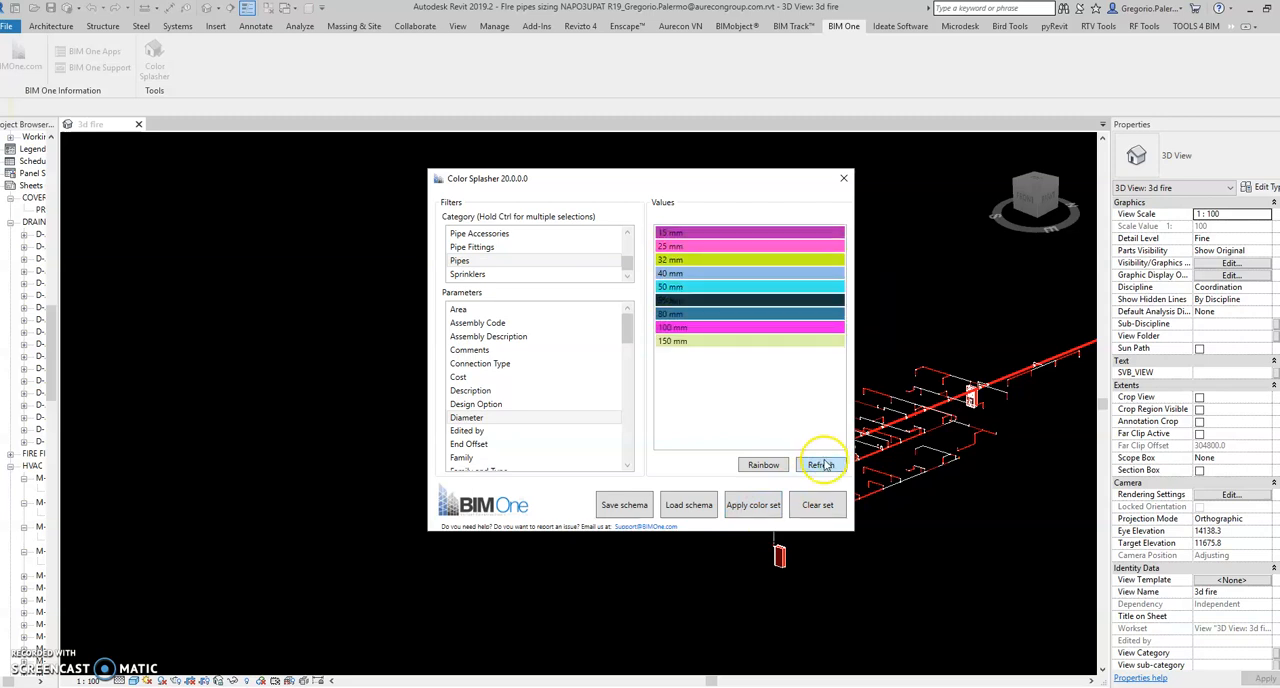
left_click(823, 464)
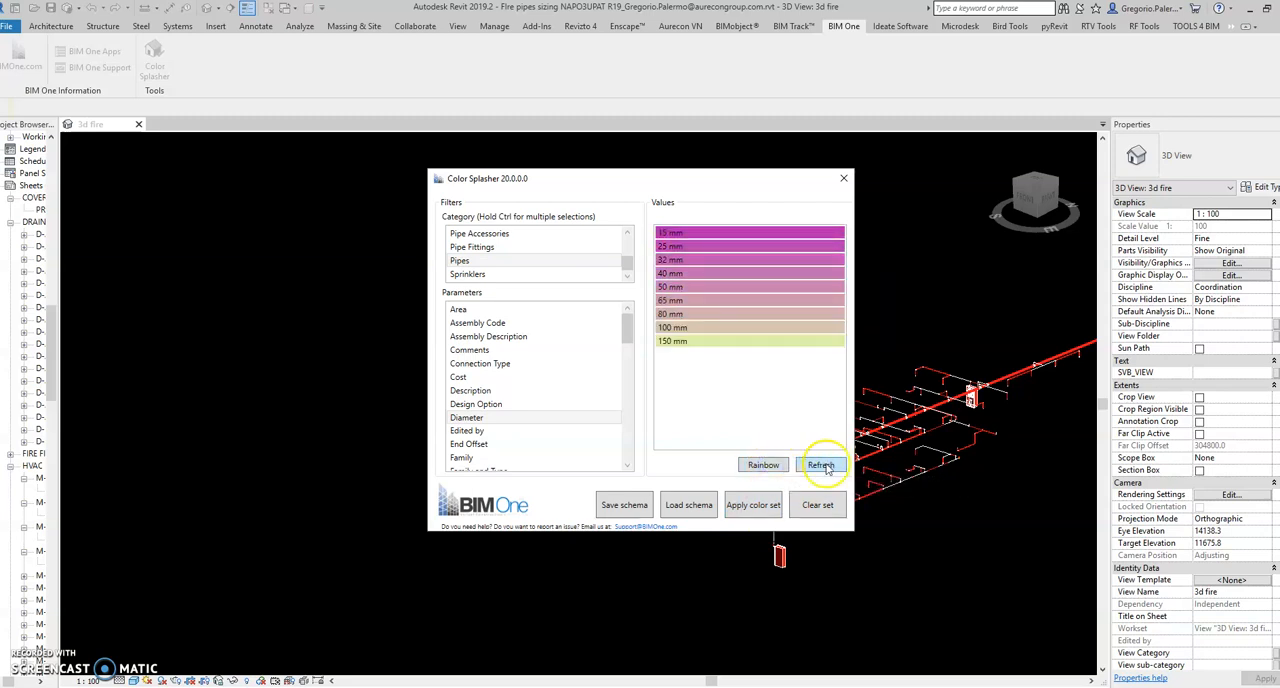
left_click(822, 464)
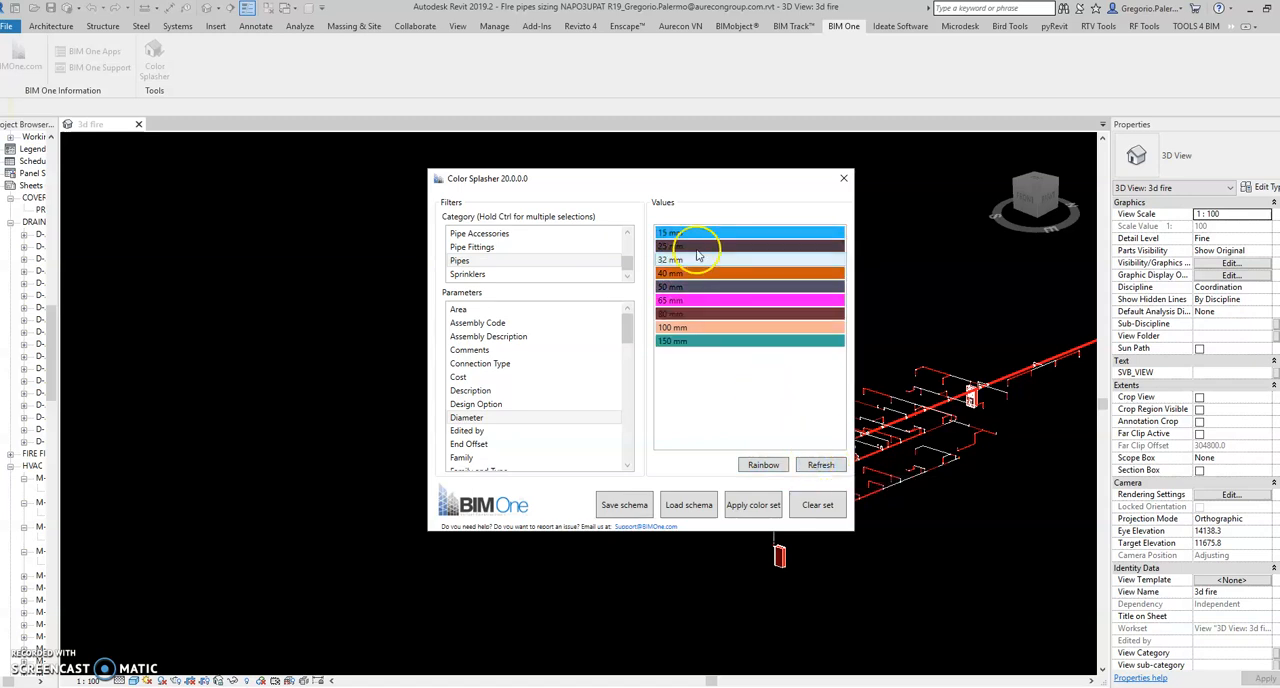
mouse_move(817, 505)
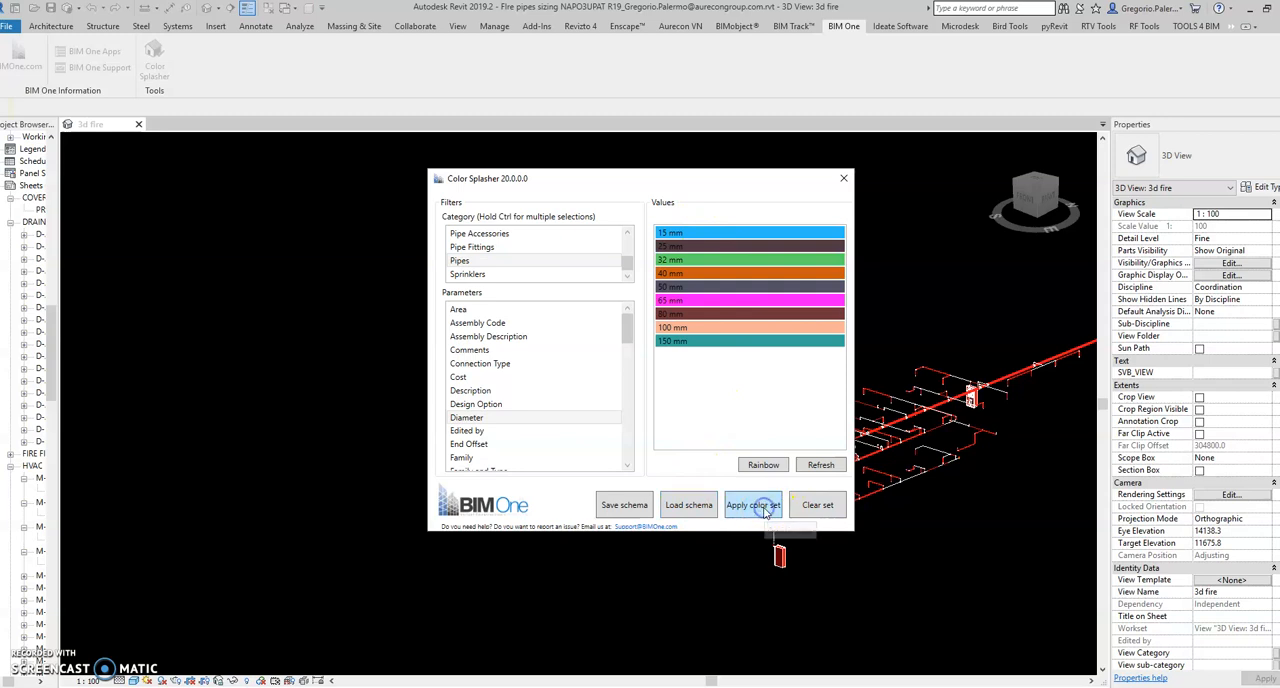
left_click(753, 505)
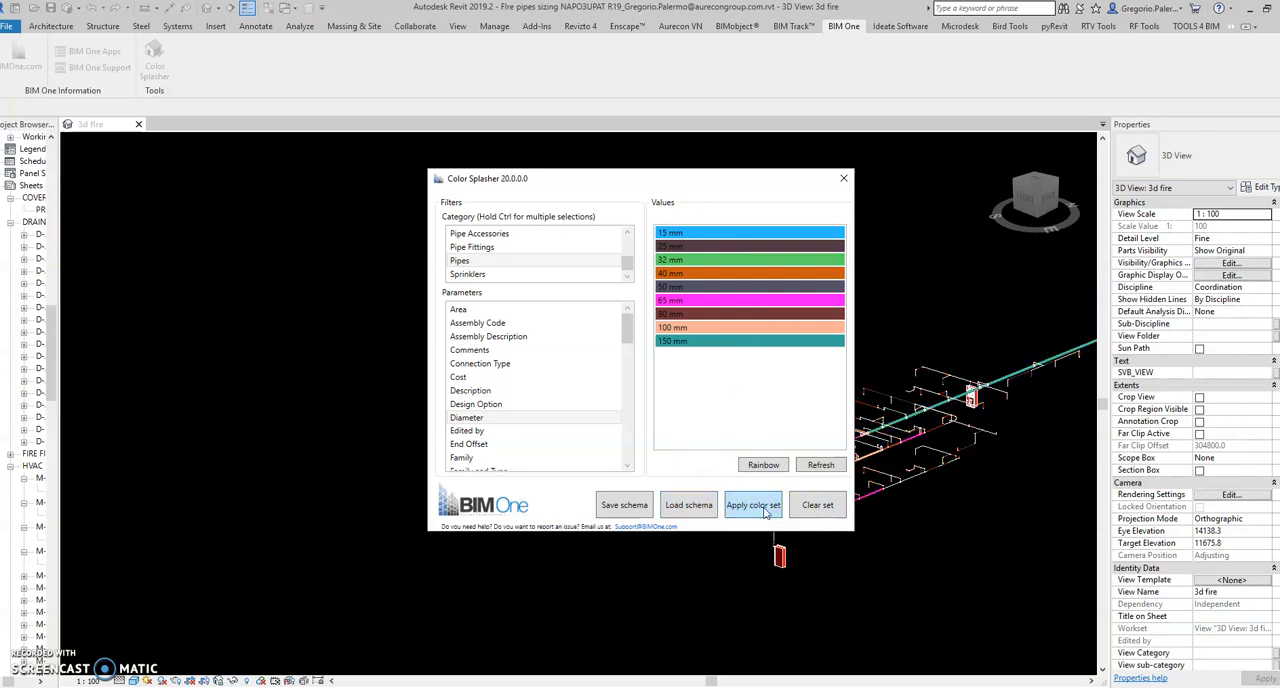
left_click(753, 505)
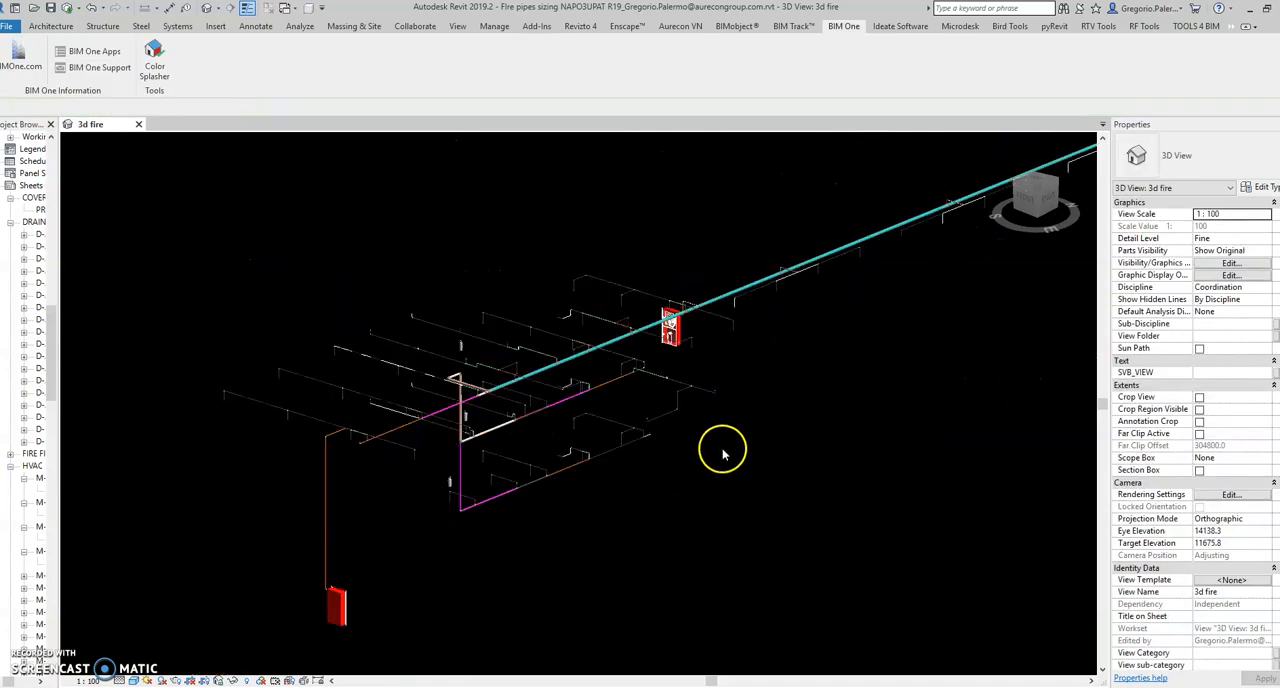
left_click_drag(720, 450, 365, 420)
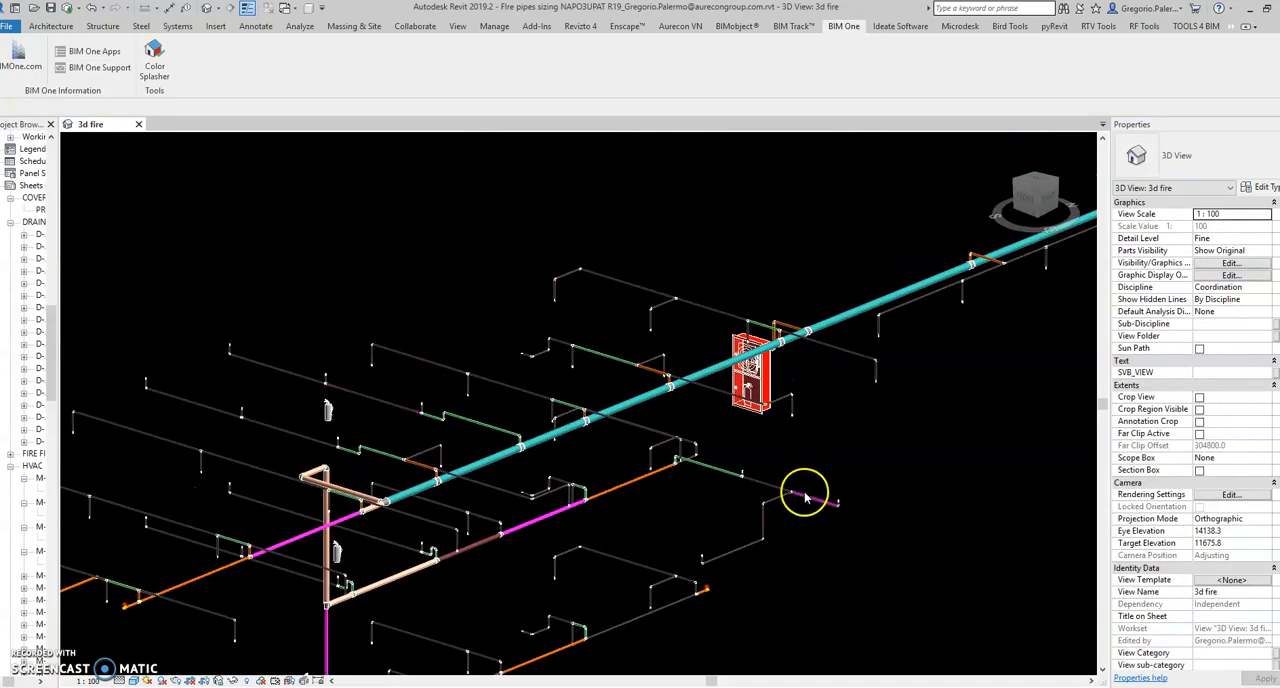
mouse_move(817, 422)
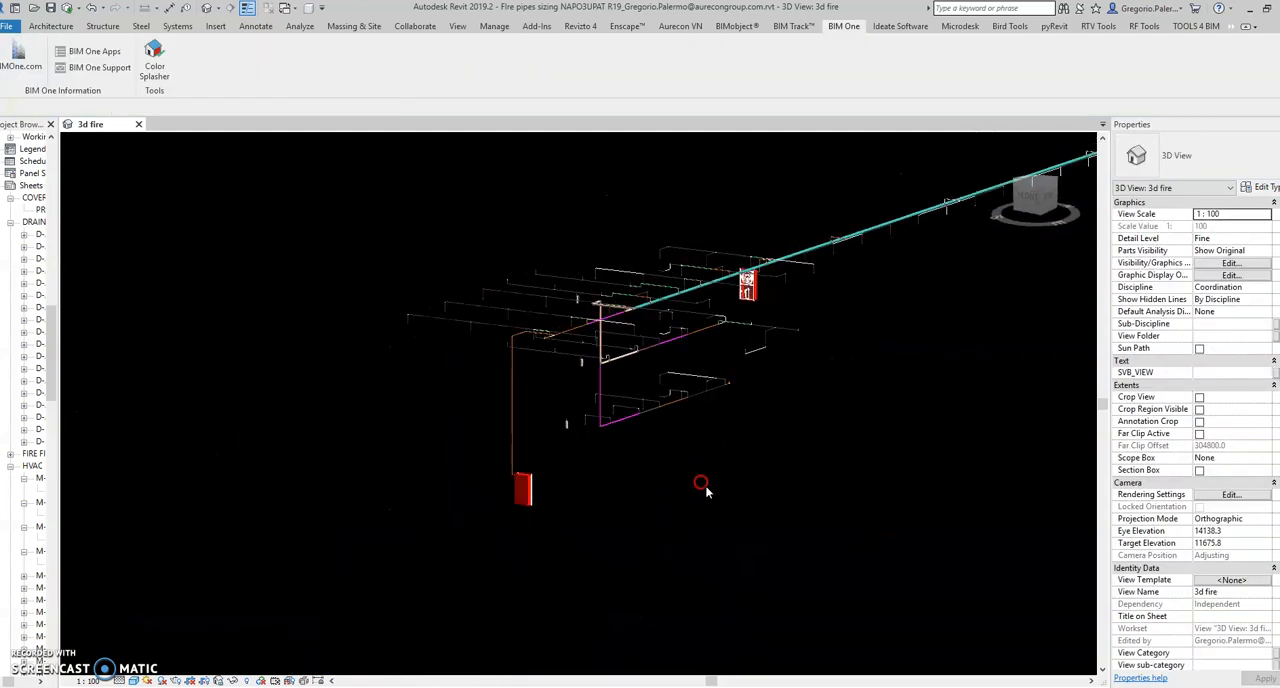
left_click_drag(700, 483, 773, 563)
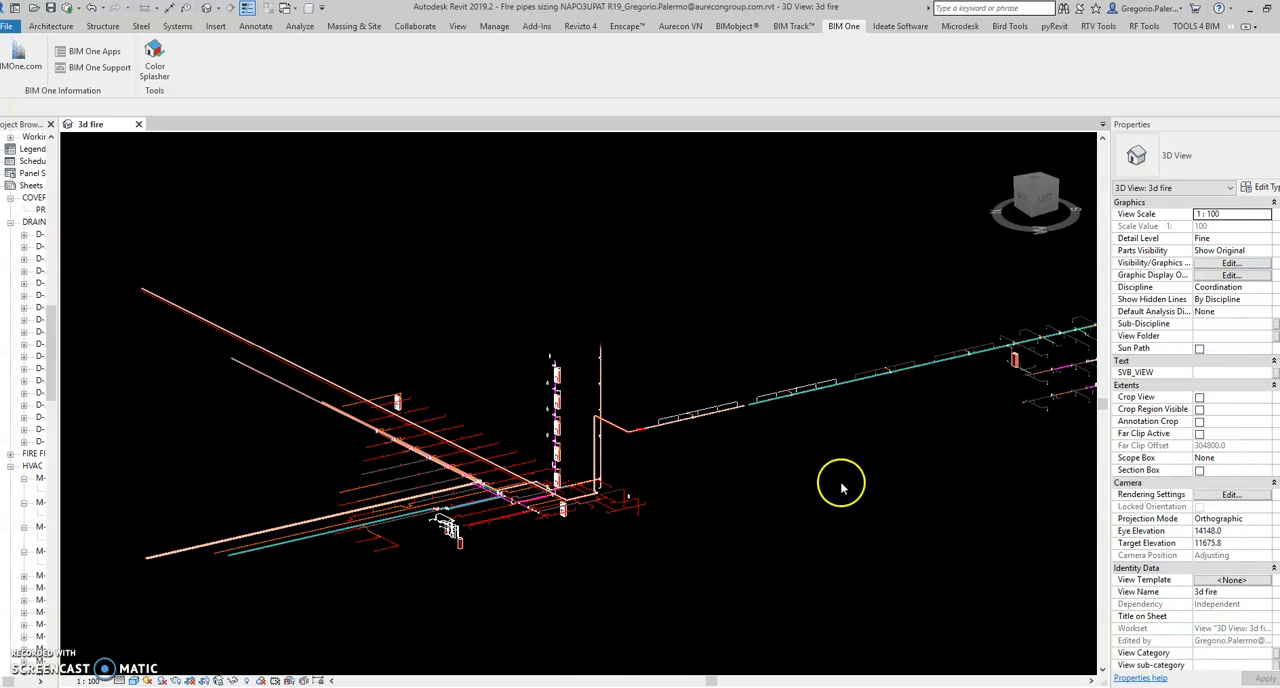
left_click_drag(840, 488, 685, 545)
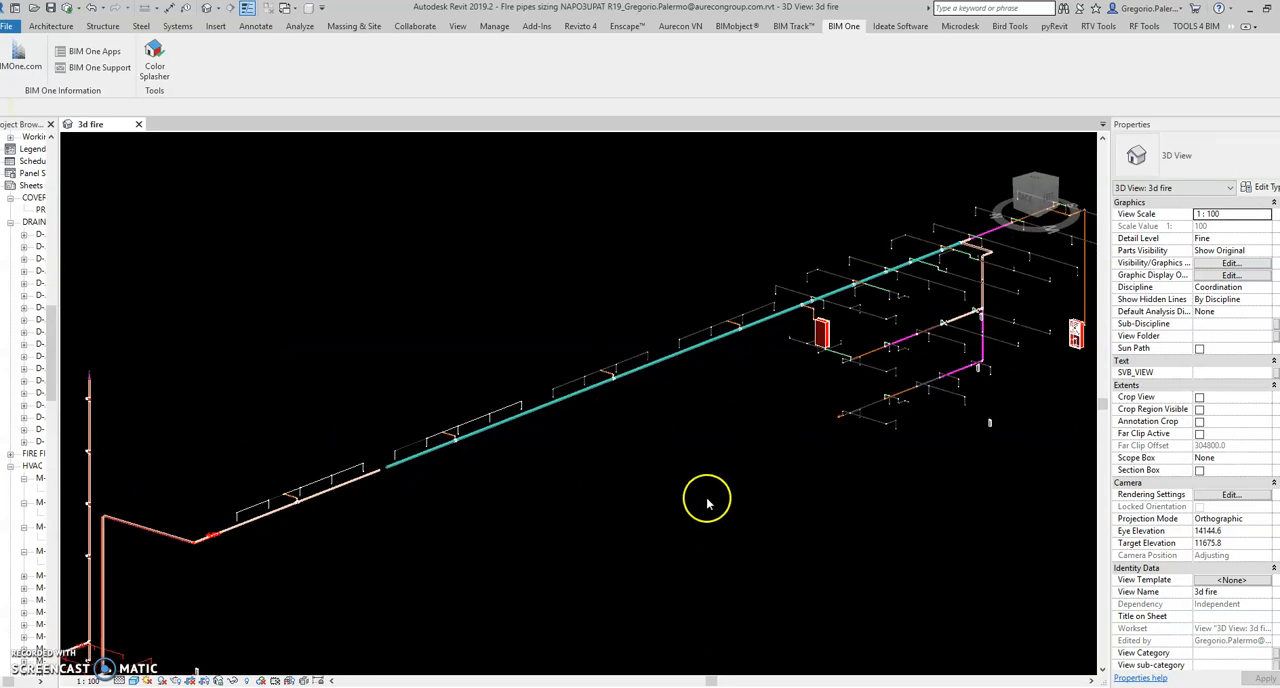
left_click_drag(707, 500, 568, 518)
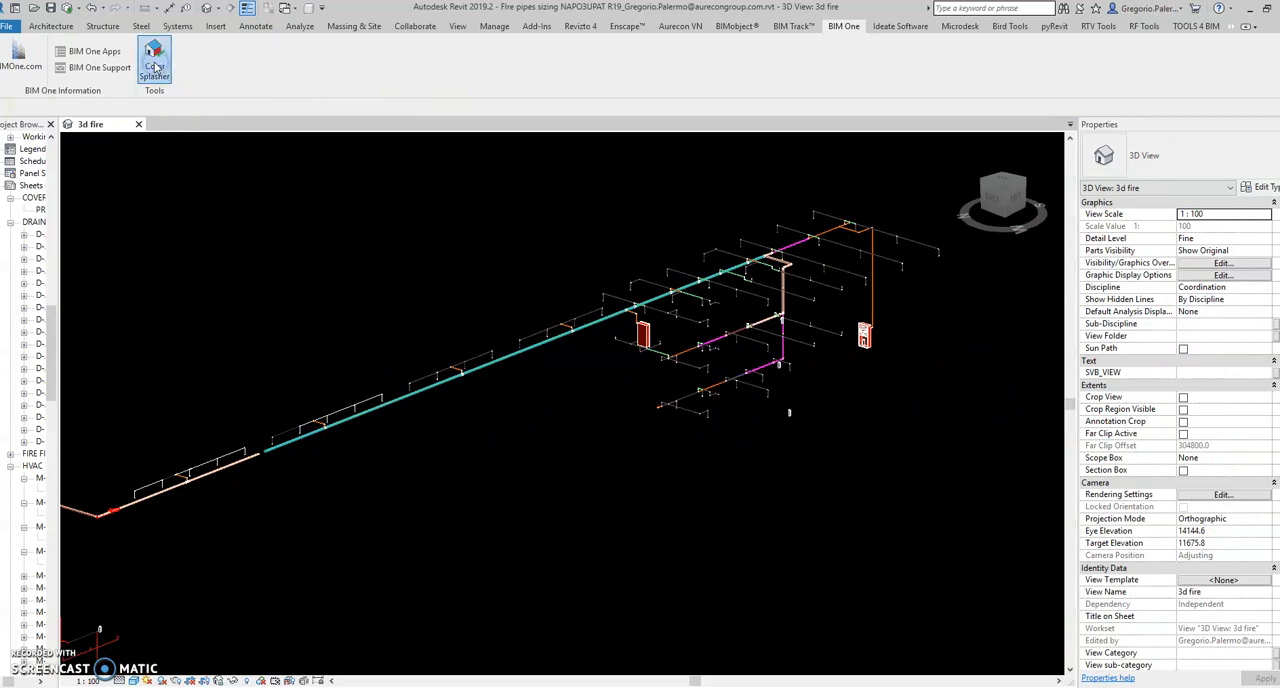
- Reapply Color Splasher by Diameter with a new palette and zoom in on the branches
left_click(154, 55)
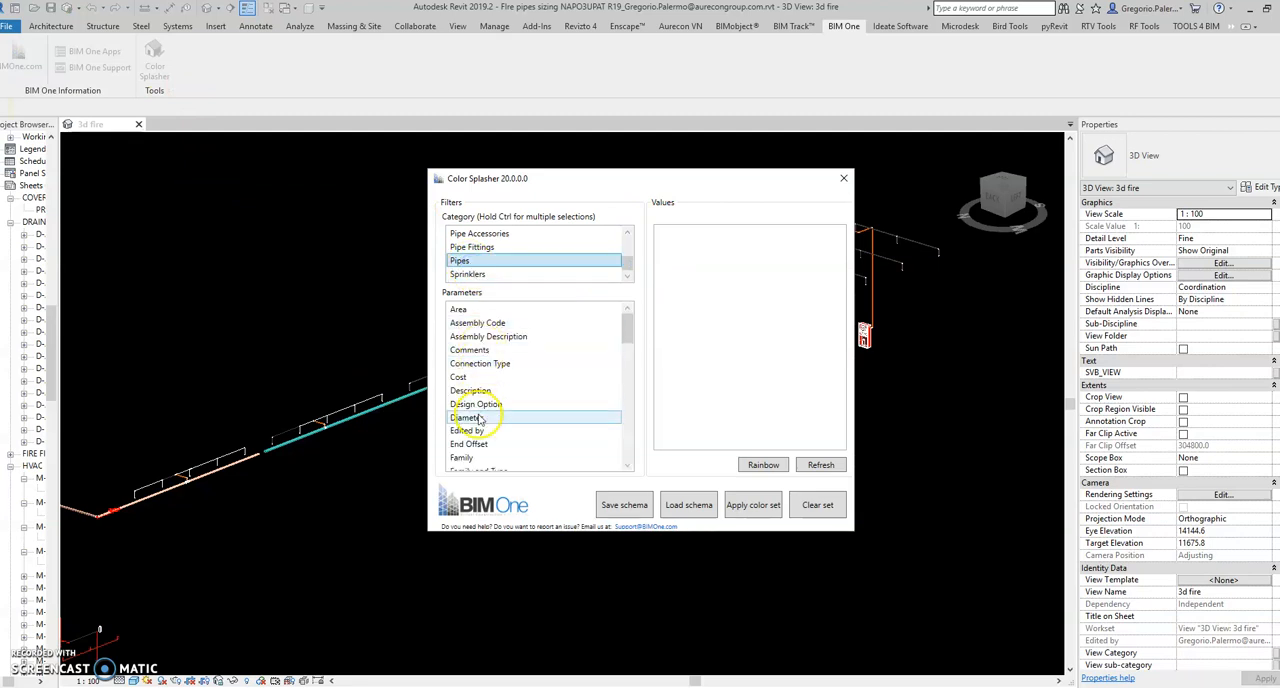
left_click(467, 417)
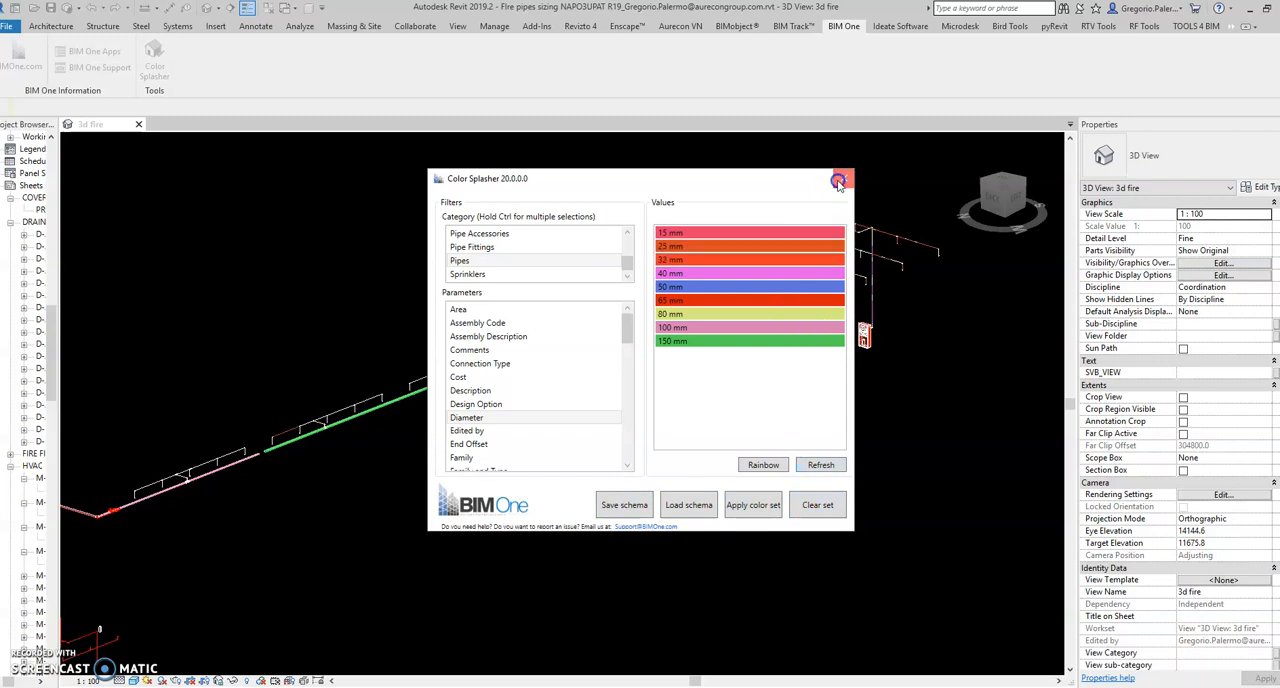
left_click(840, 180)
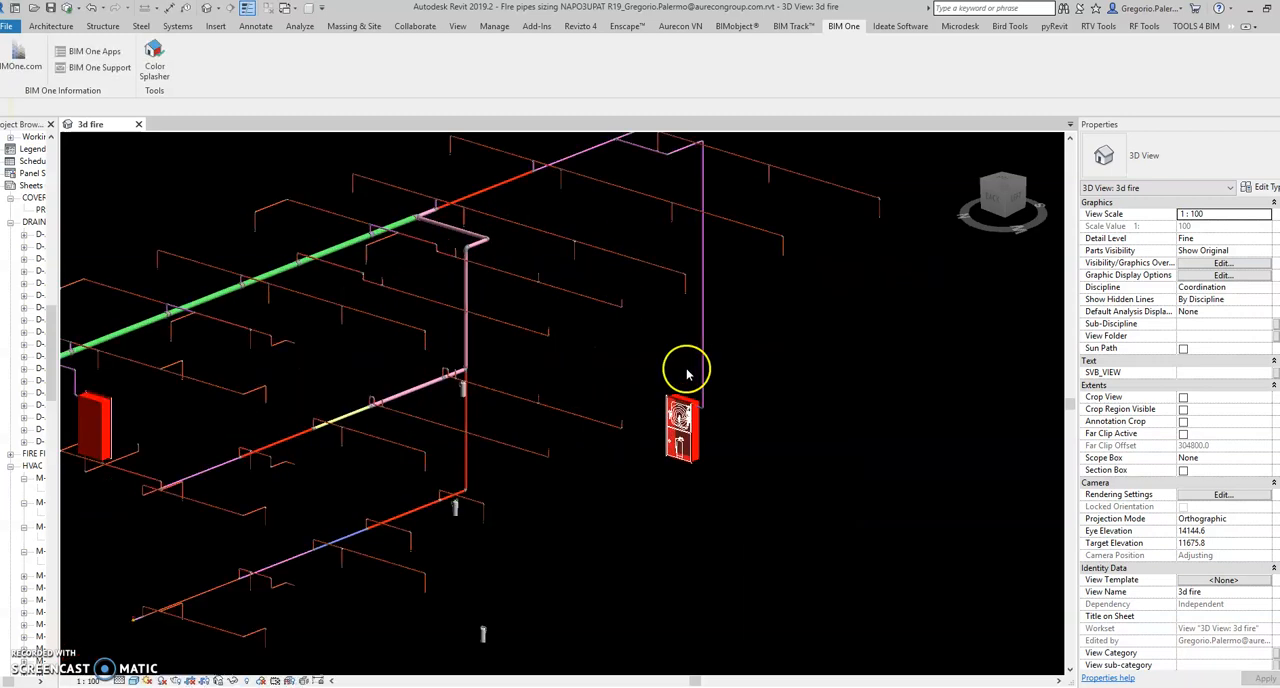
left_click_drag(687, 370, 520, 480)
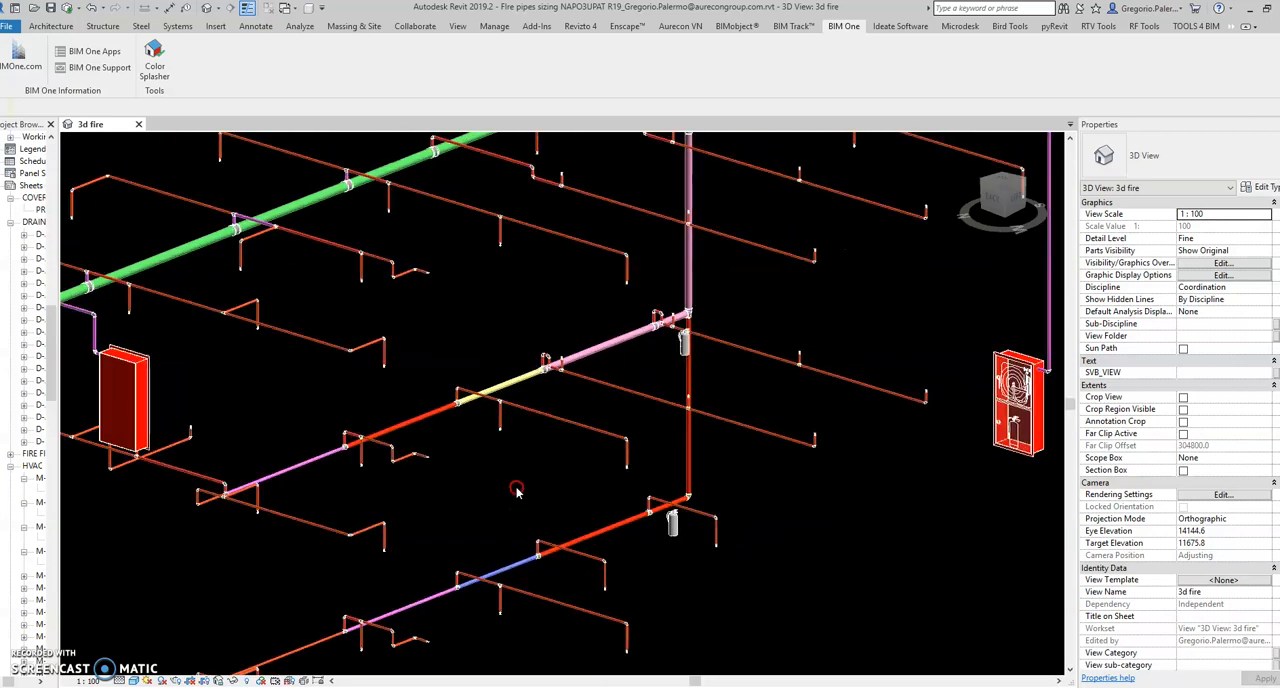
left_click_drag(517, 491, 685, 403)
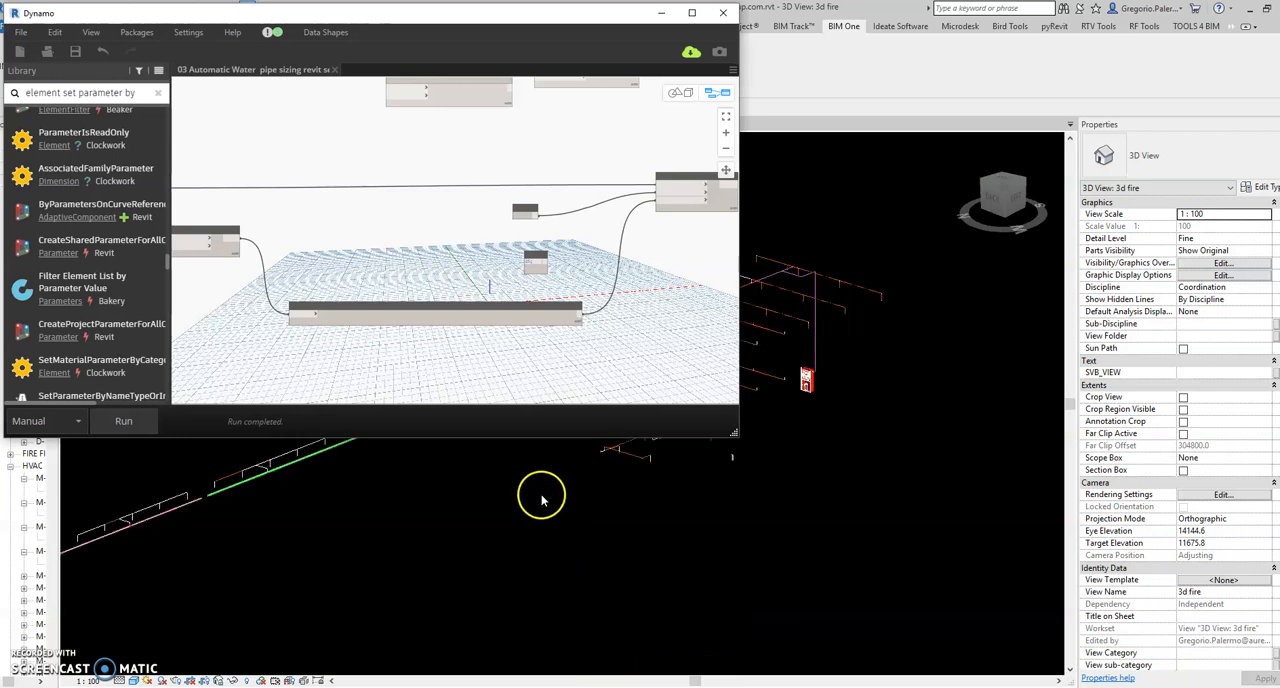
- Maximize the restored Dynamo window showing the full sizing graph
left_click(709, 13)
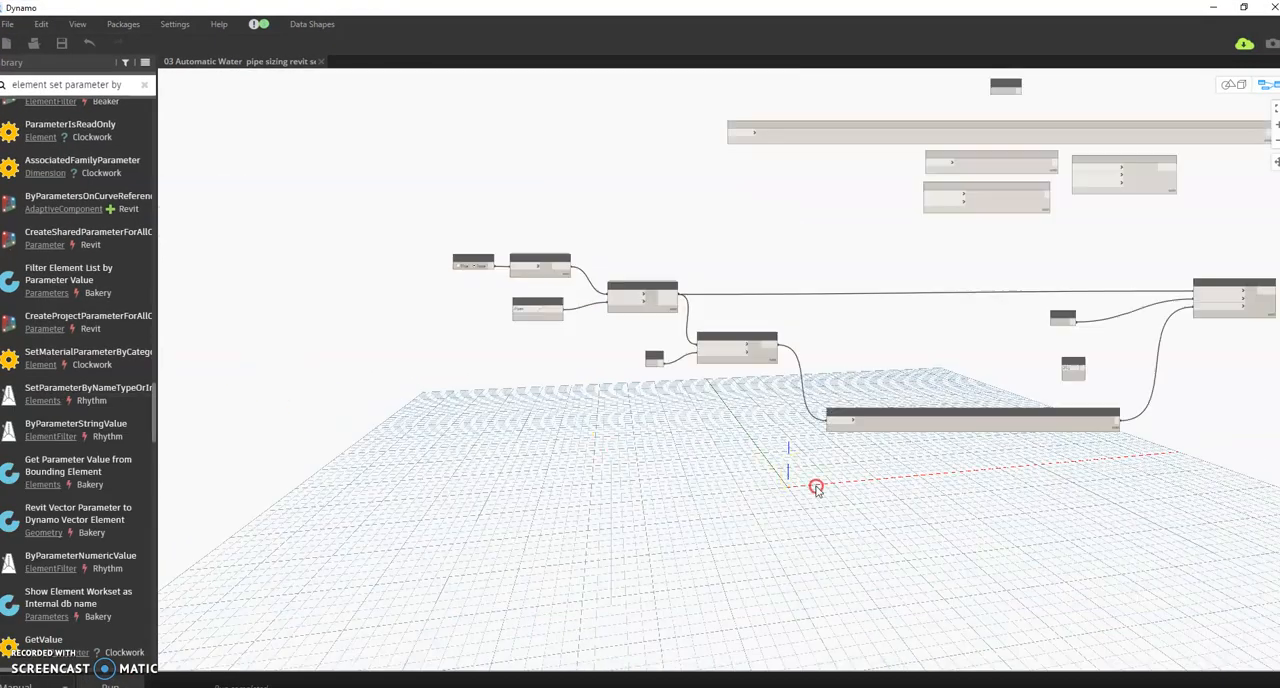